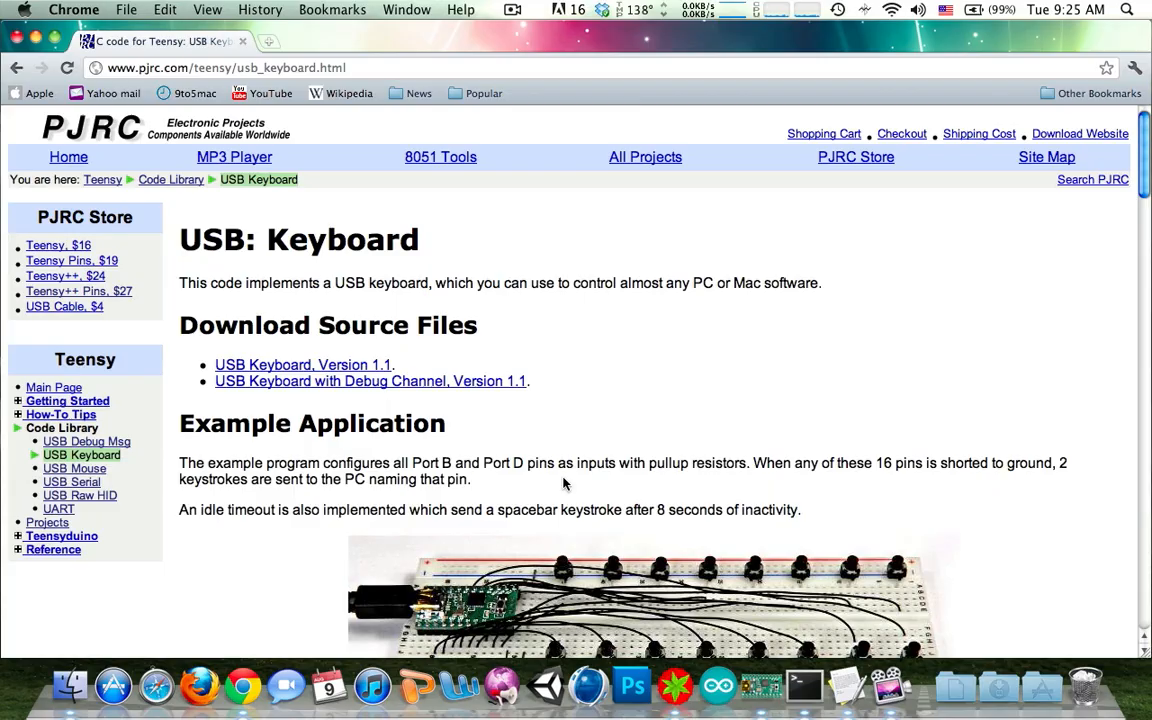
{"action": "mouse_move", "coordinate": [564, 430]}
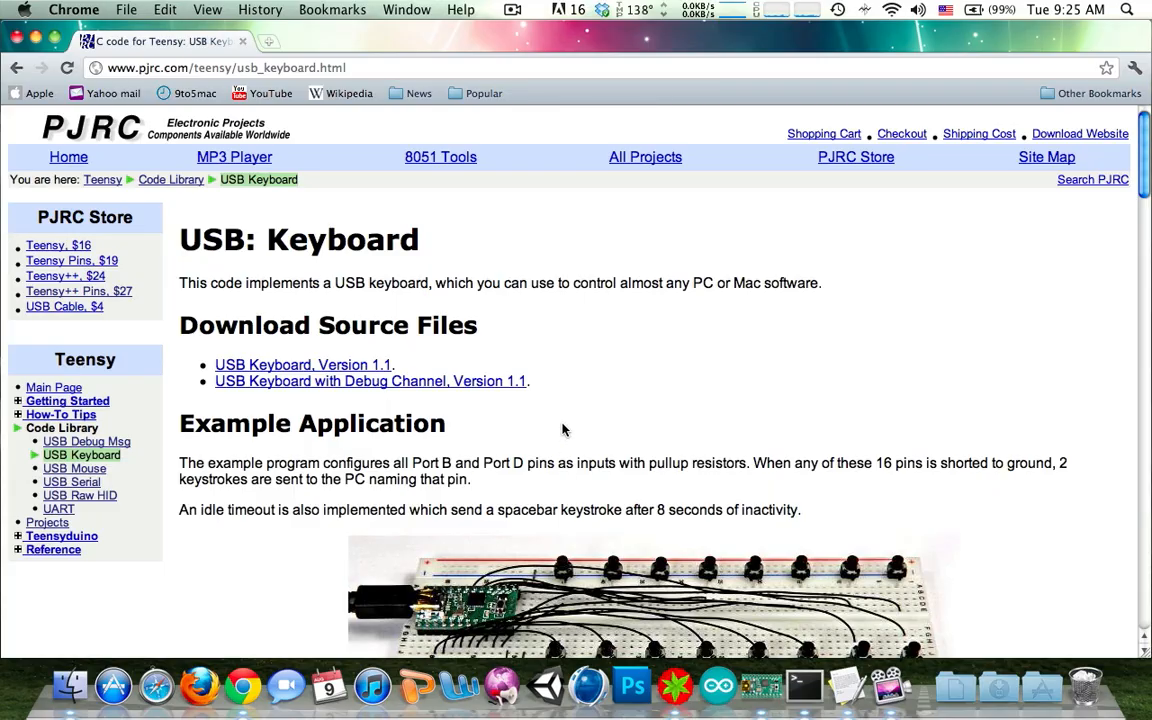
- Scroll while Teensy Loader sits over the browser with example.hex marked unreadable
{"action": "scroll", "scroll_direction": "down", "scroll_amount": 3}
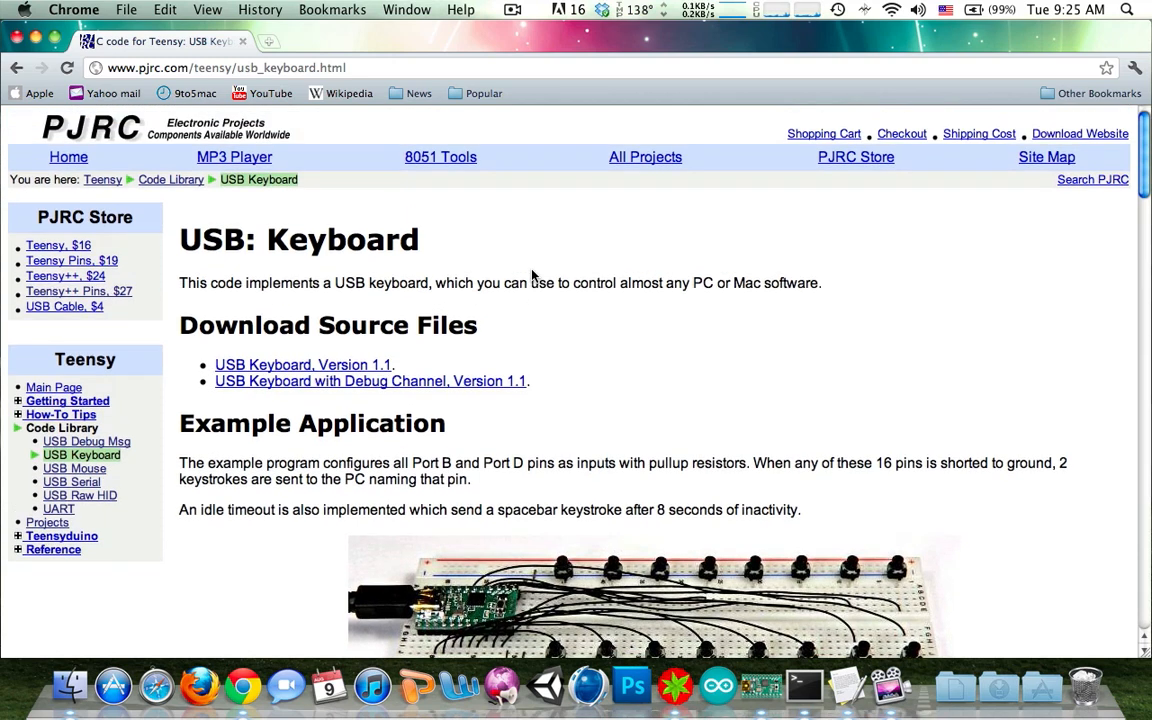
{"action": "mouse_move", "coordinate": [283, 371]}
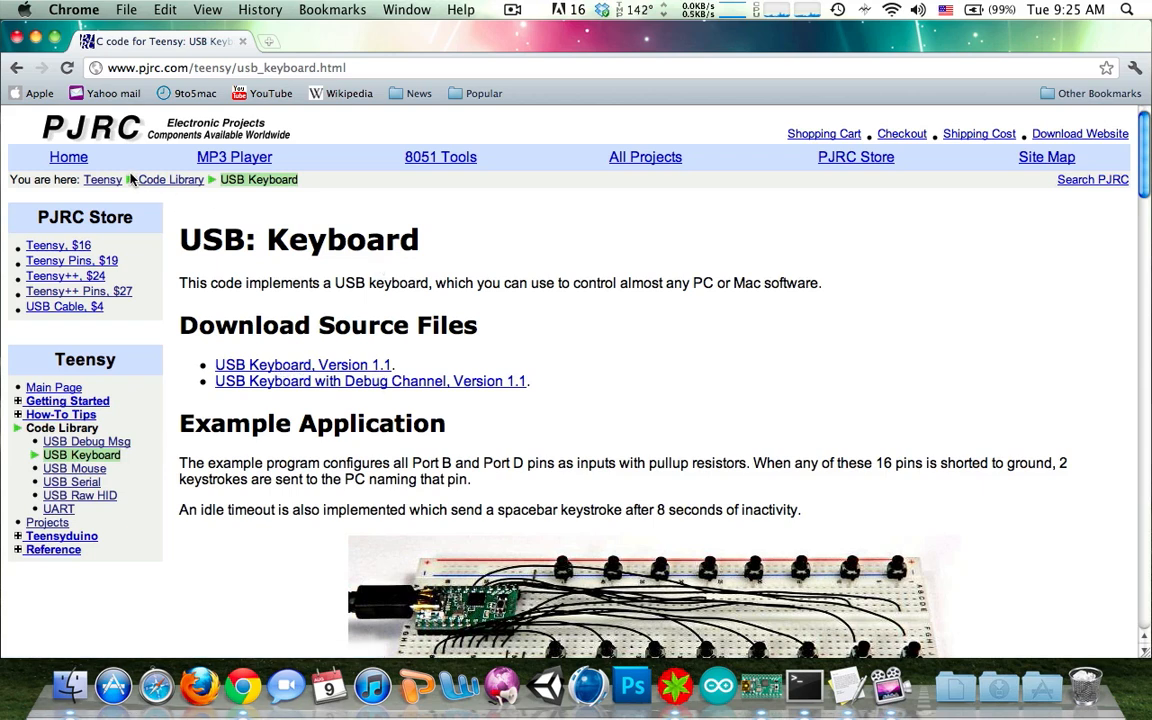
{"action": "mouse_move", "coordinate": [628, 473]}
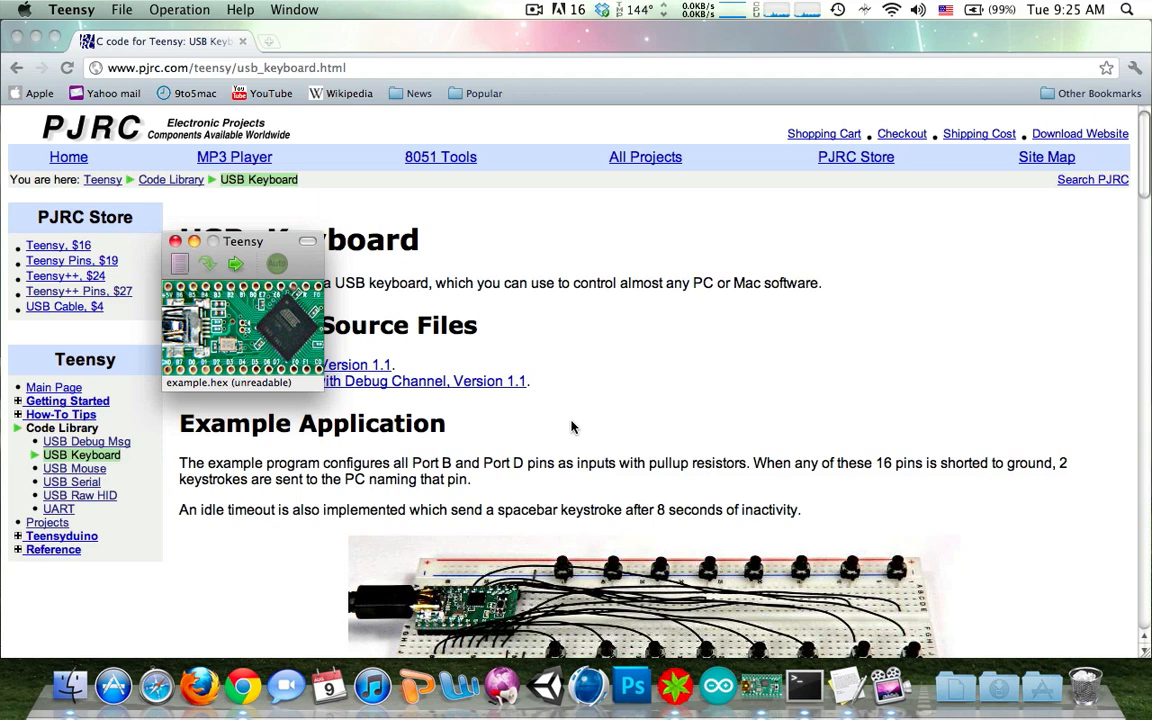
{"action": "mouse_move", "coordinate": [675, 501]}
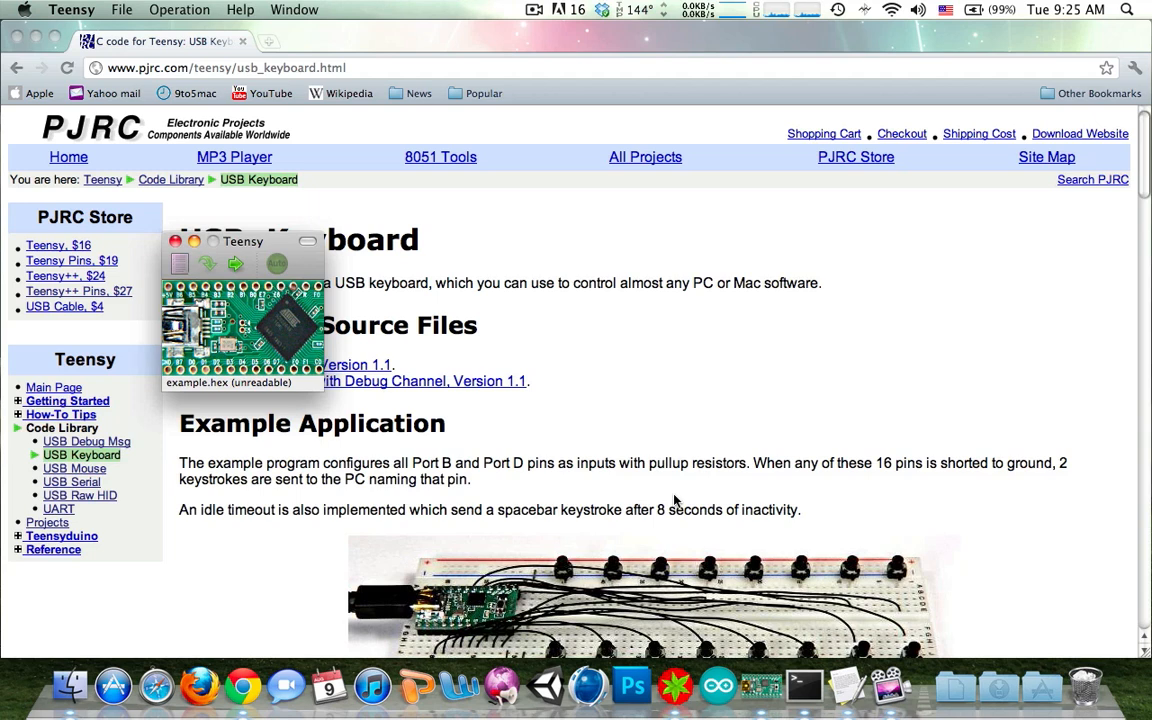
{"action": "mouse_move", "coordinate": [847, 685]}
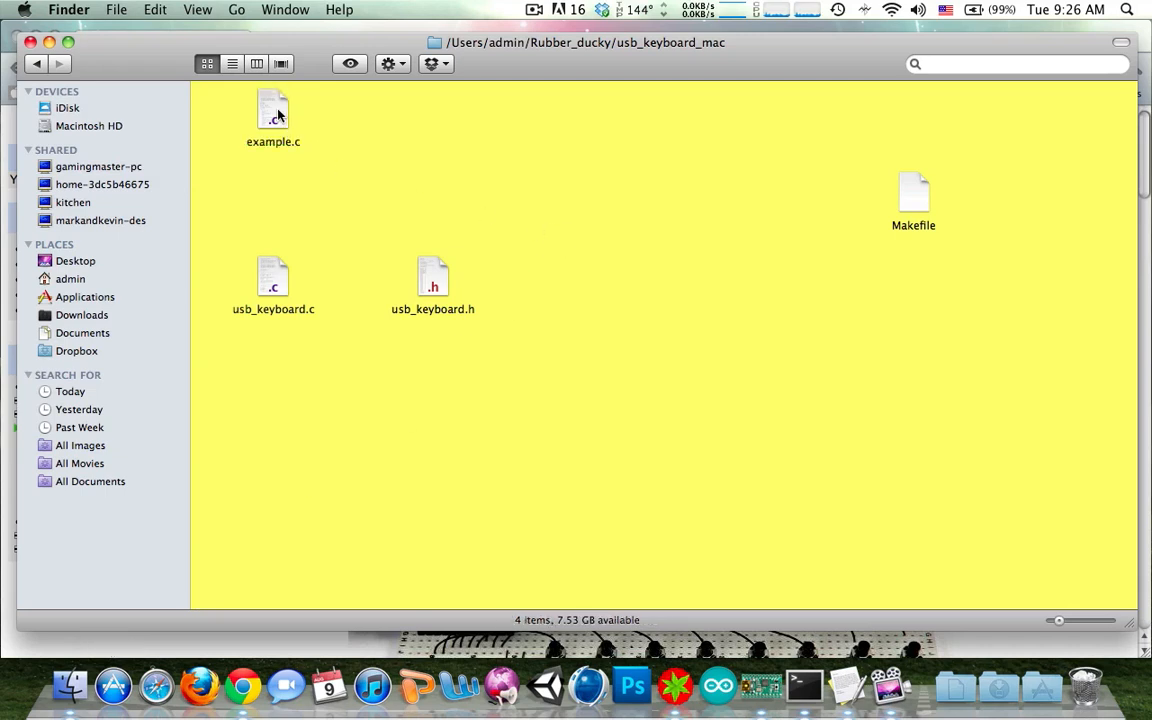
- Look over example.c, usb_keyboard.c, usb_keyboard.h and the Makefile in usb_keyboard_mac
{"action": "left_click", "coordinate": [273, 110]}
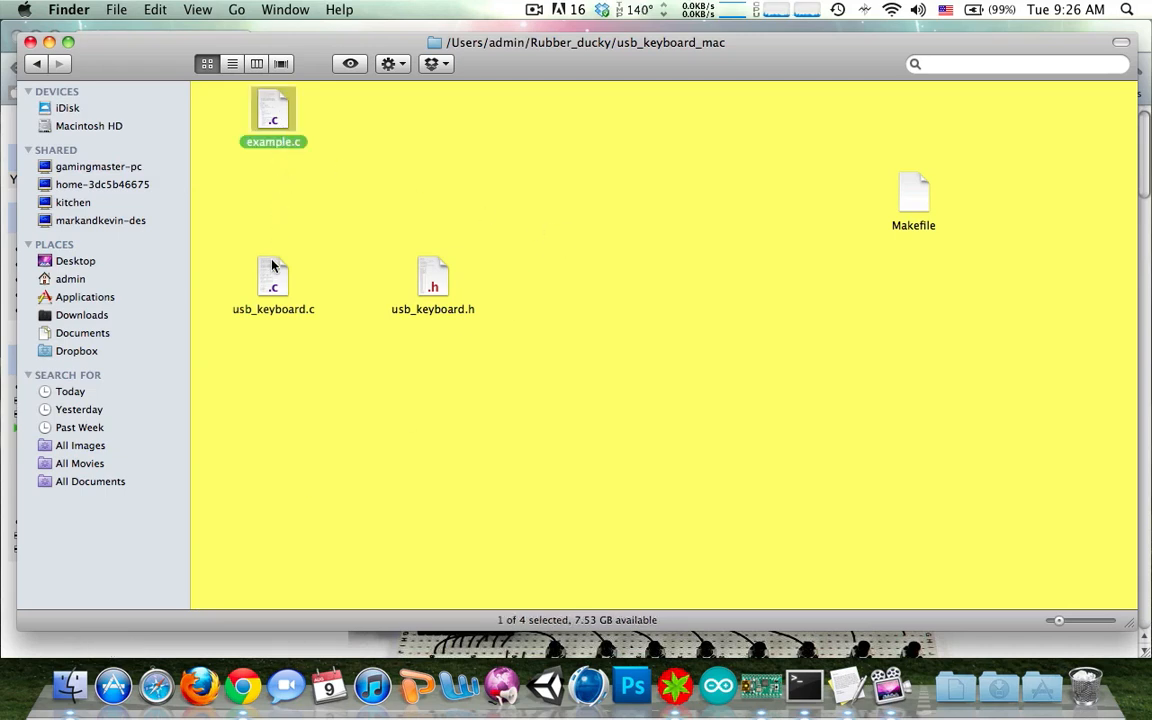
{"action": "left_click", "coordinate": [273, 278]}
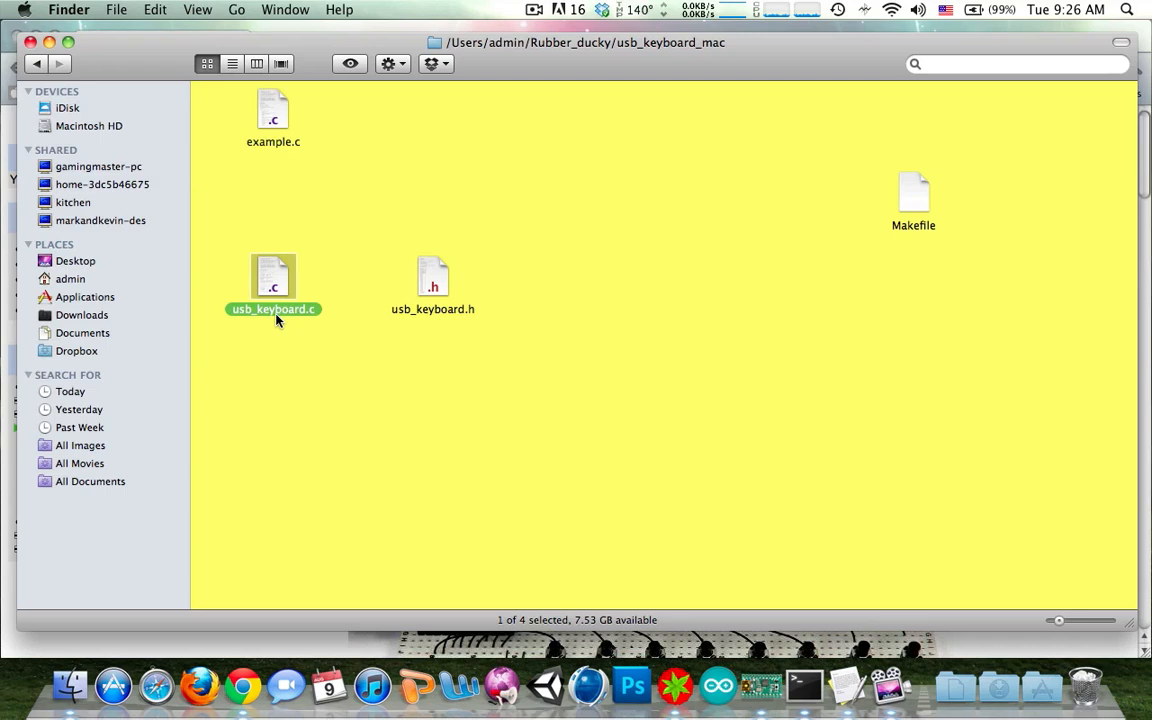
{"action": "left_click", "coordinate": [433, 280]}
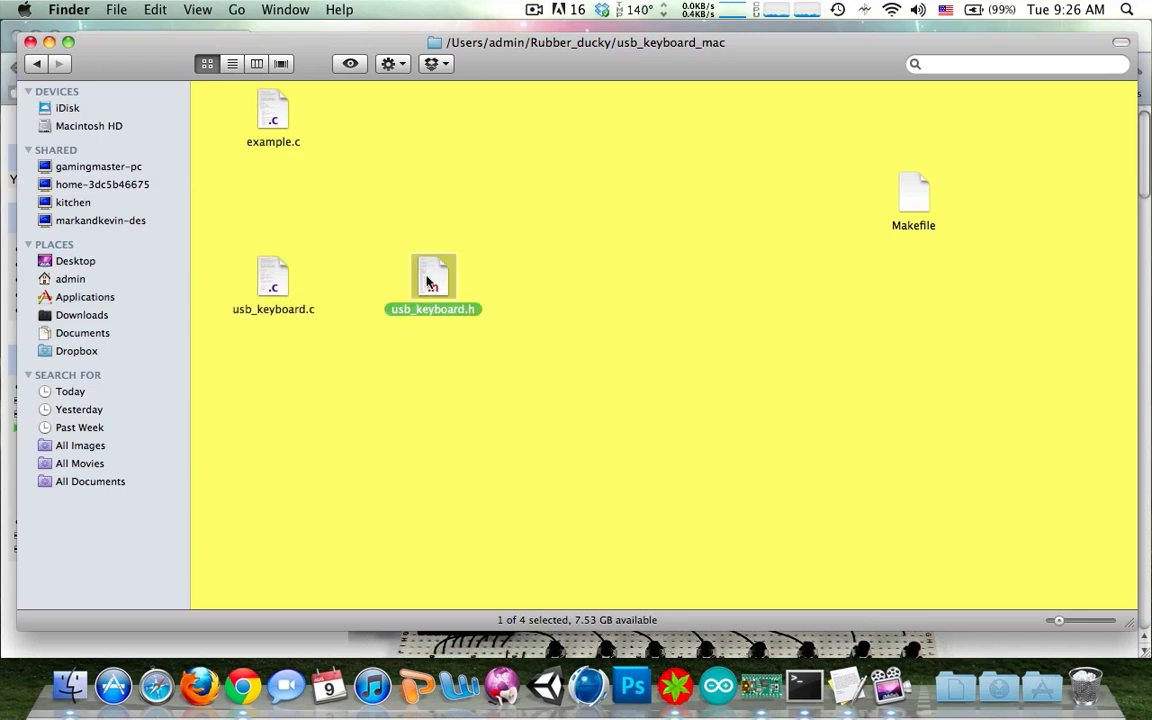
{"action": "mouse_move", "coordinate": [913, 197]}
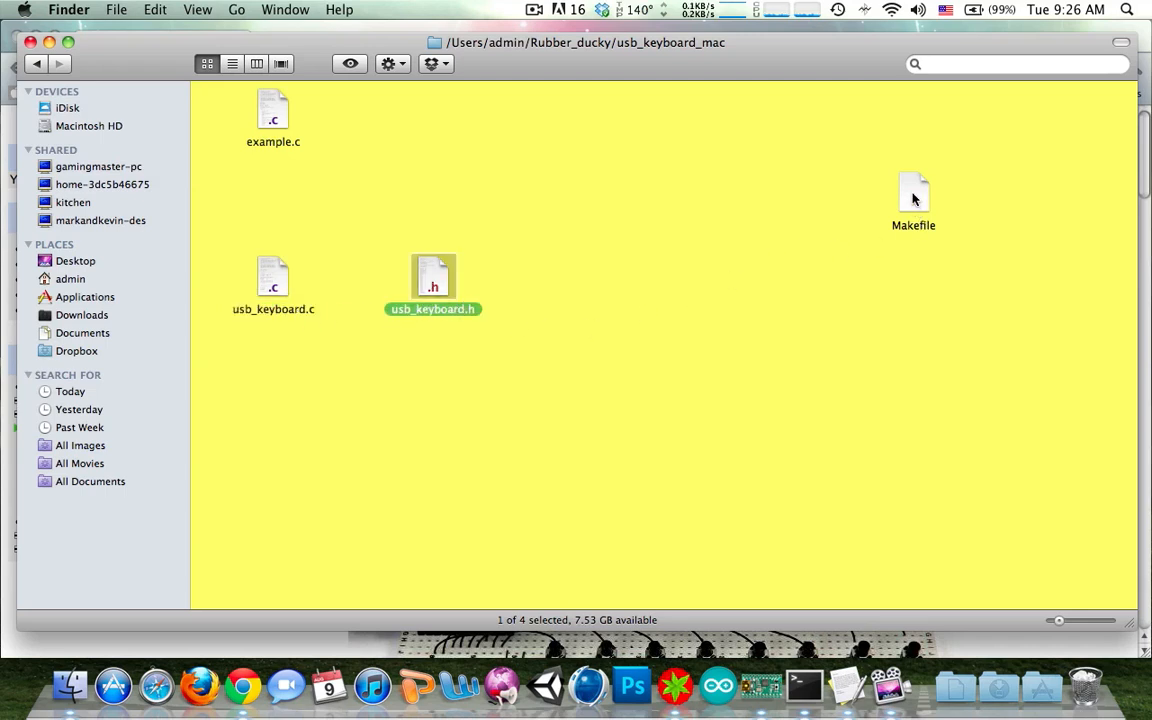
{"action": "left_click", "coordinate": [913, 190]}
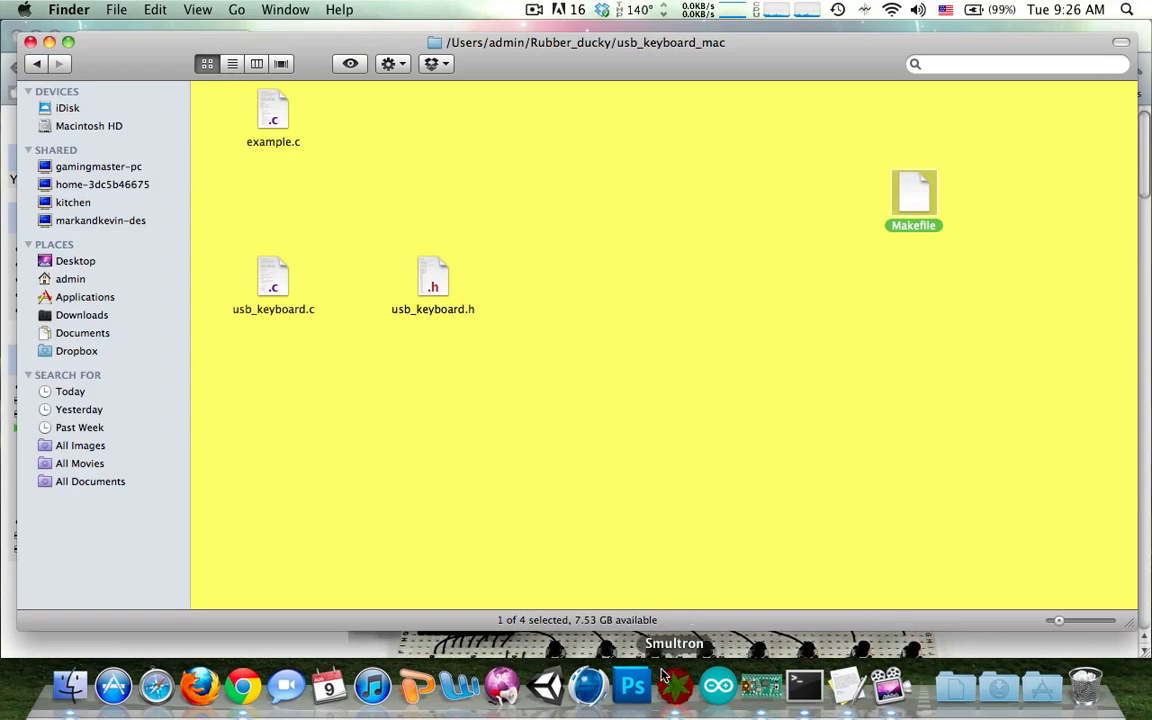
{"action": "double_click", "coordinate": [273, 108]}
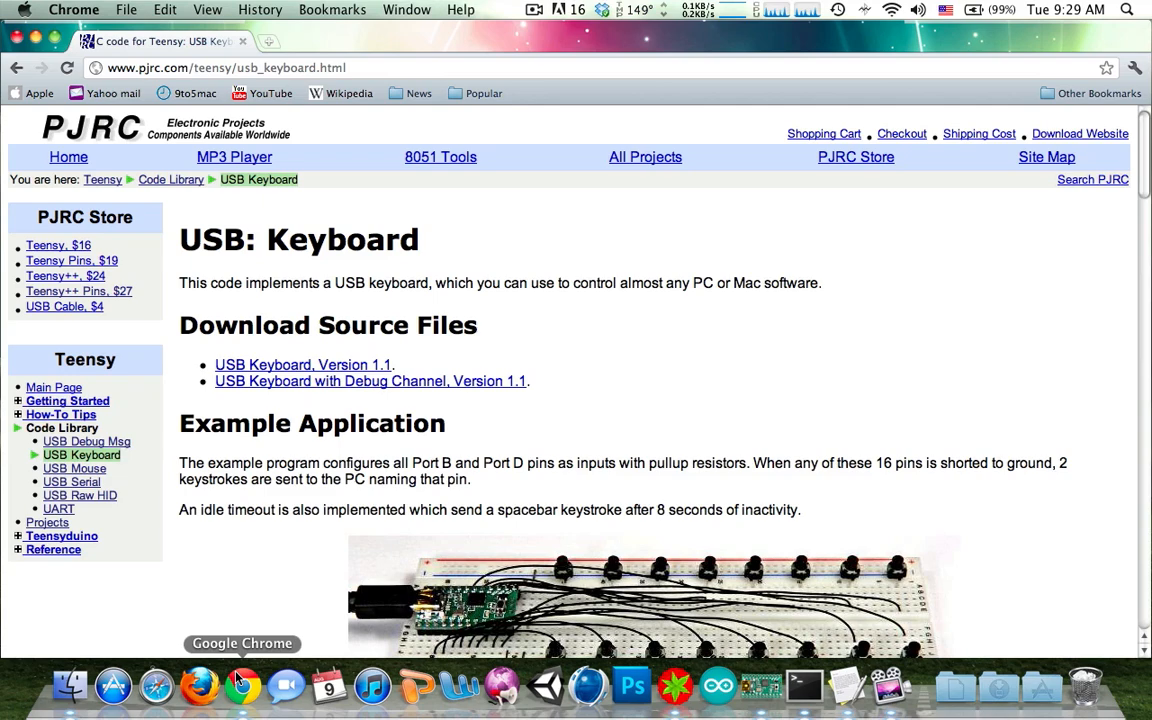
- Scroll the USB Keyboard page past the key code table to connection management and debug functions
{"action": "scroll", "scroll_direction": "down", "scroll_amount": 3}
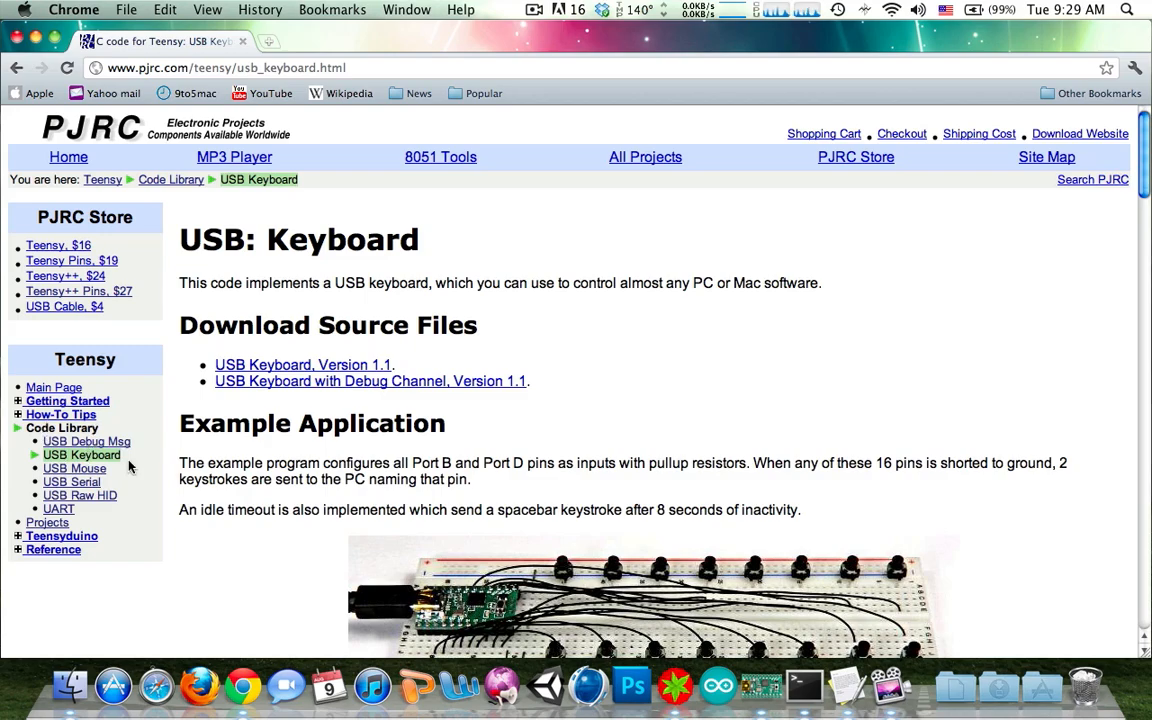
{"action": "scroll", "scroll_direction": "down", "scroll_amount": 3}
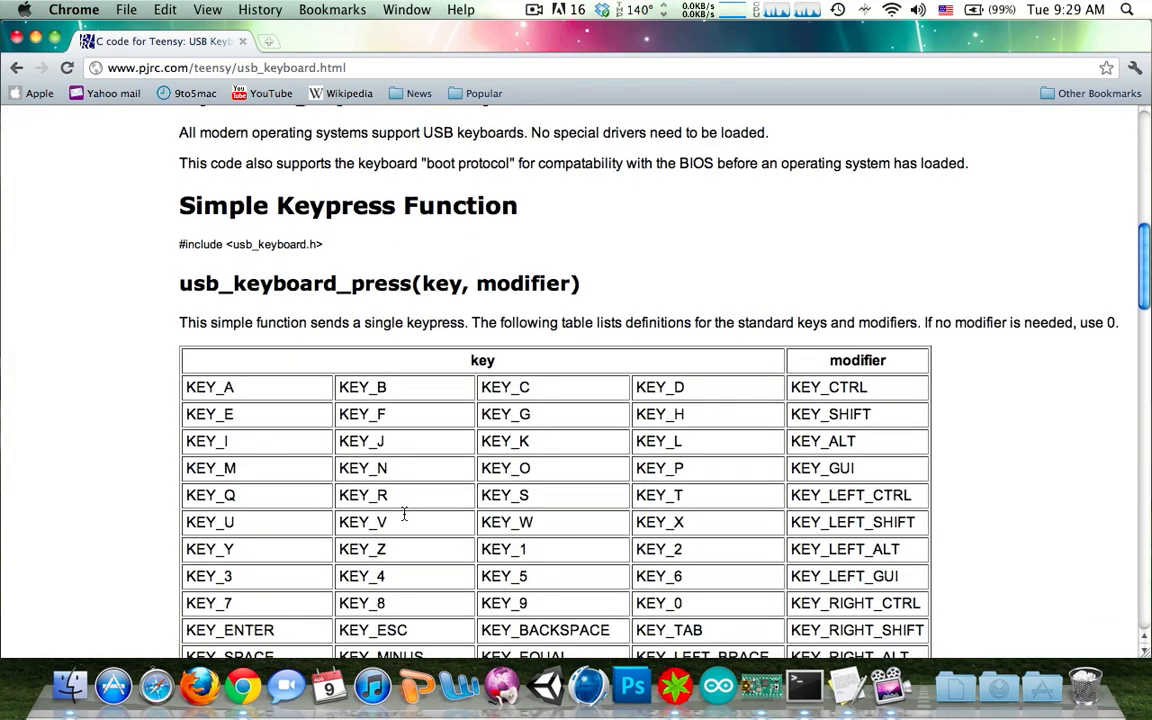
{"action": "scroll", "scroll_direction": "down", "scroll_amount": 3}
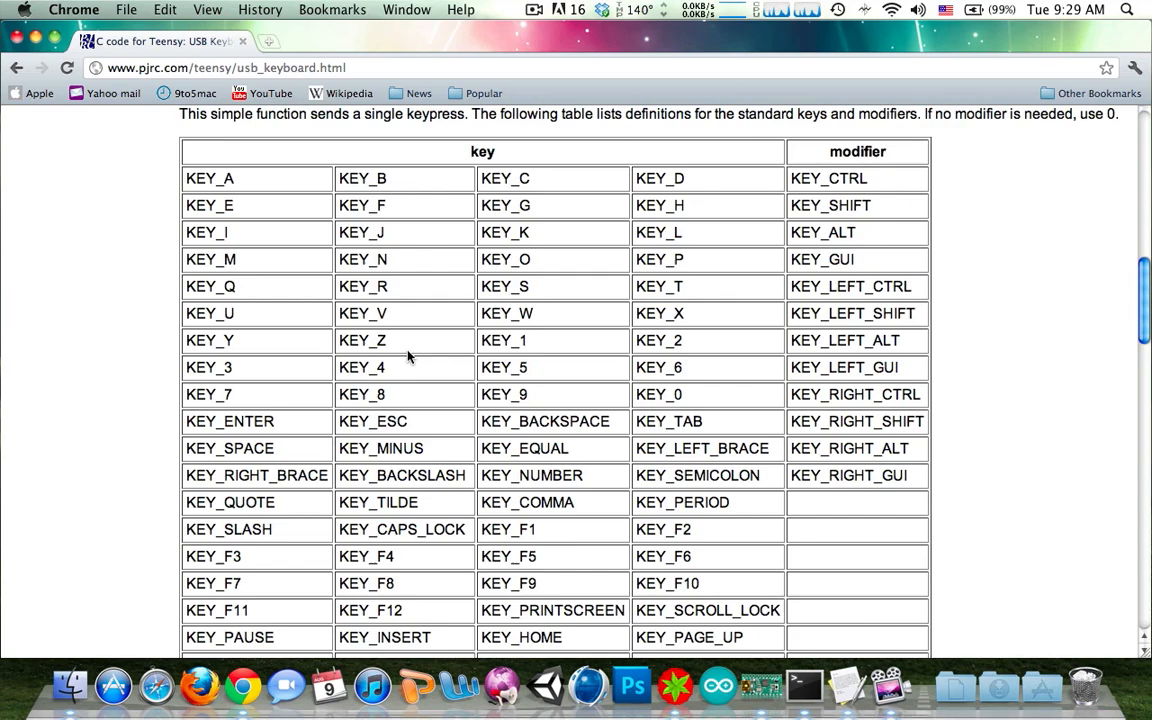
{"action": "scroll", "scroll_direction": "down", "scroll_amount": 3}
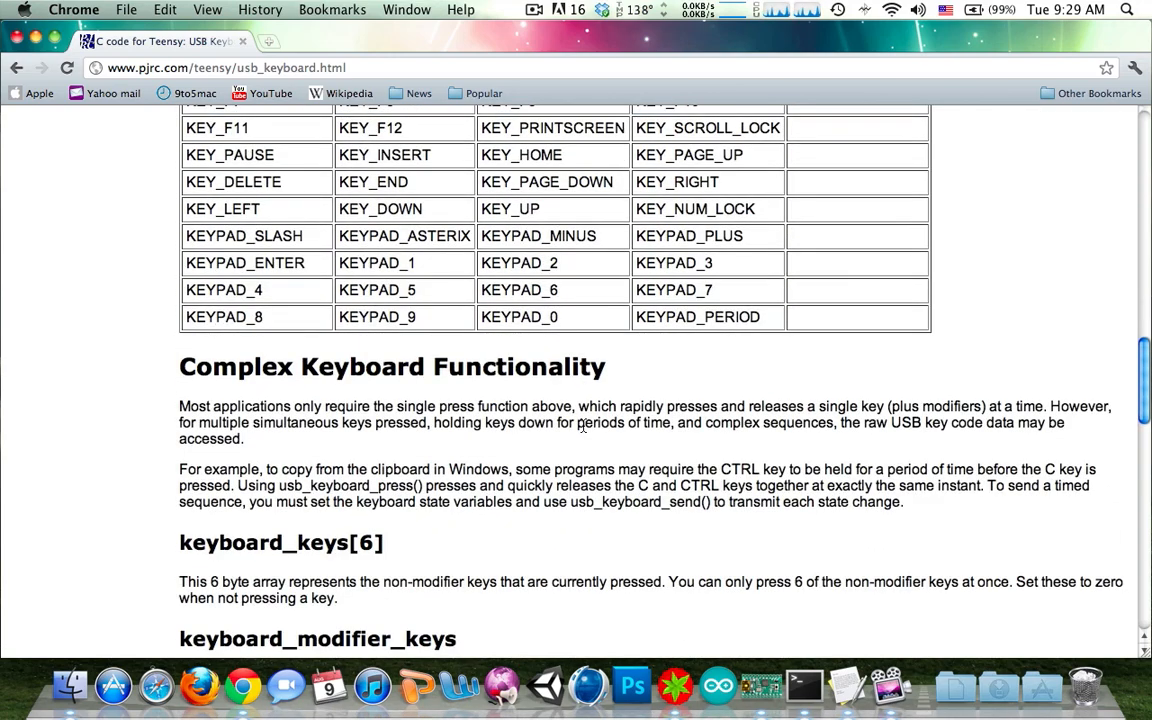
{"action": "scroll", "scroll_direction": "down", "scroll_amount": 3}
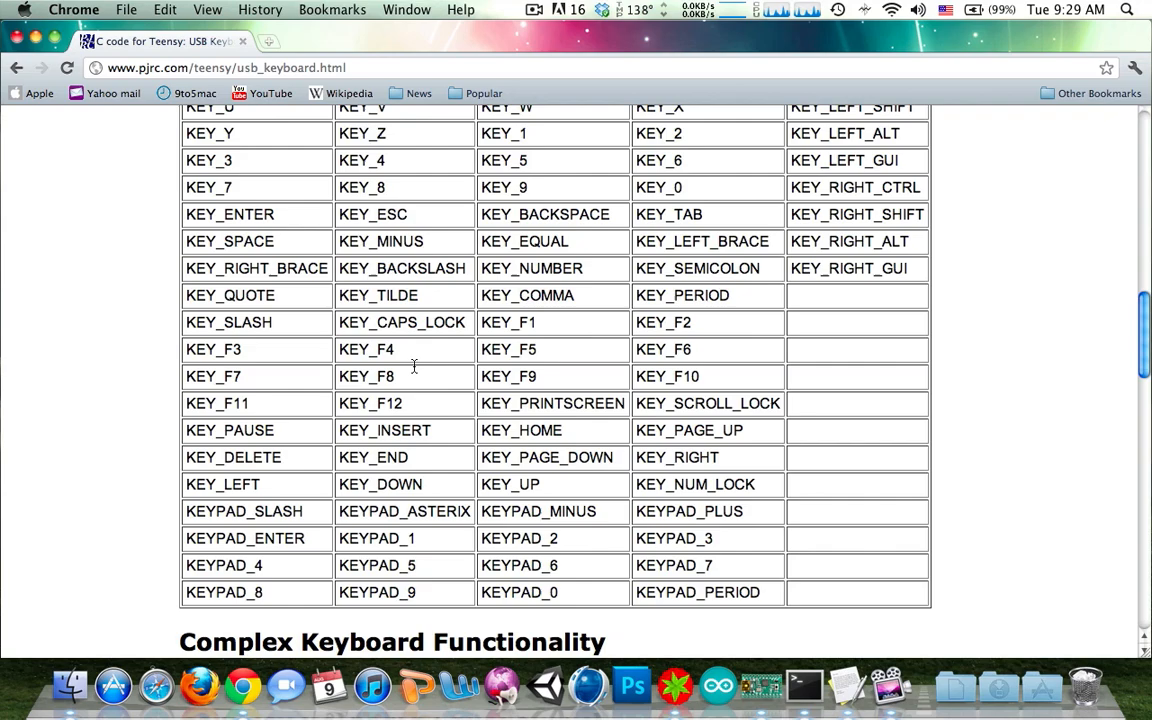
{"action": "scroll", "scroll_direction": "down", "scroll_amount": 3}
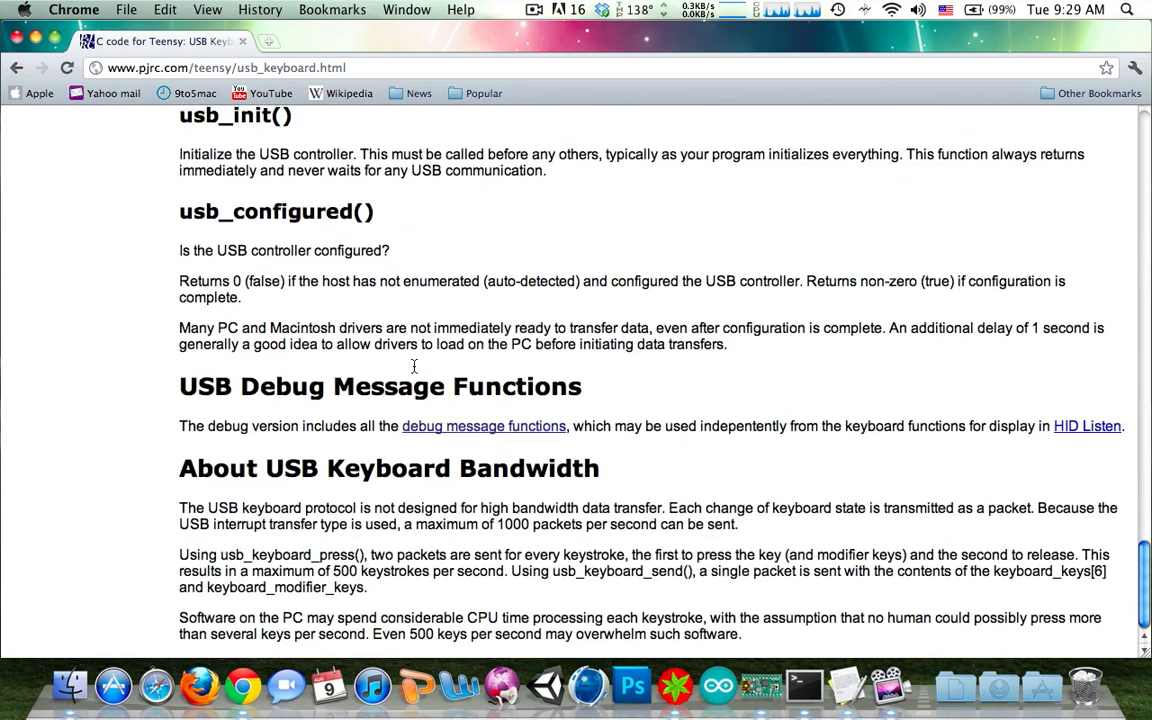
{"action": "scroll", "scroll_direction": "up", "scroll_amount": 3}
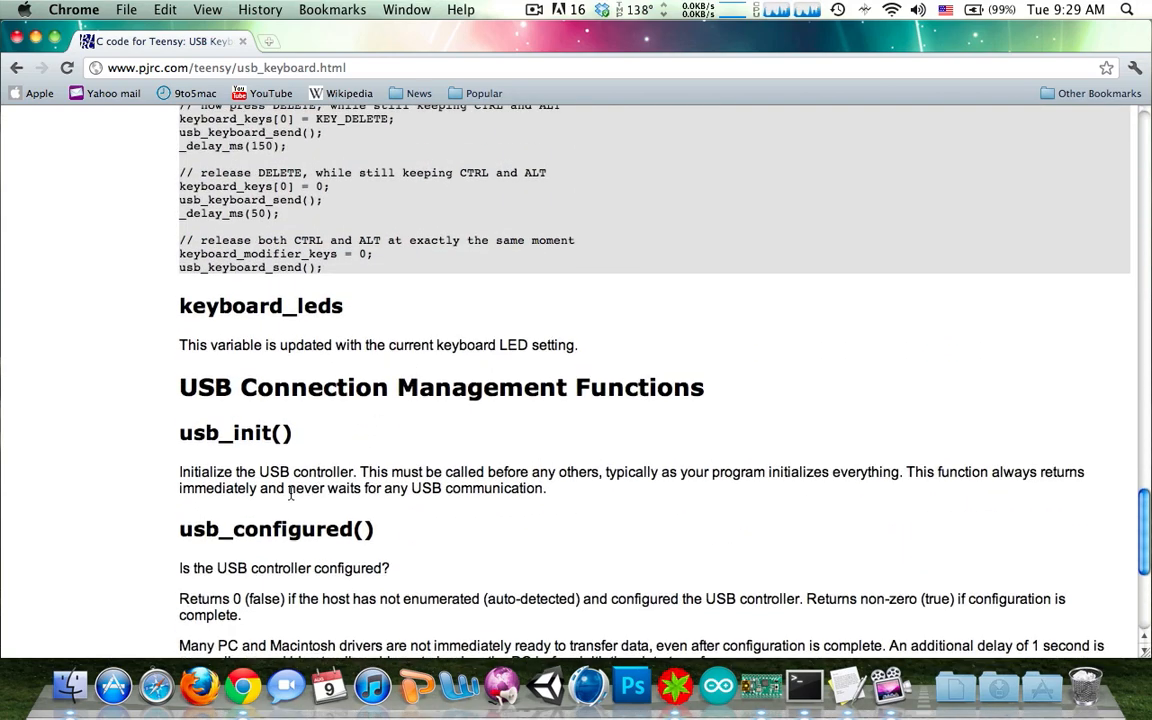
{"action": "scroll", "scroll_direction": "down", "scroll_amount": 3}
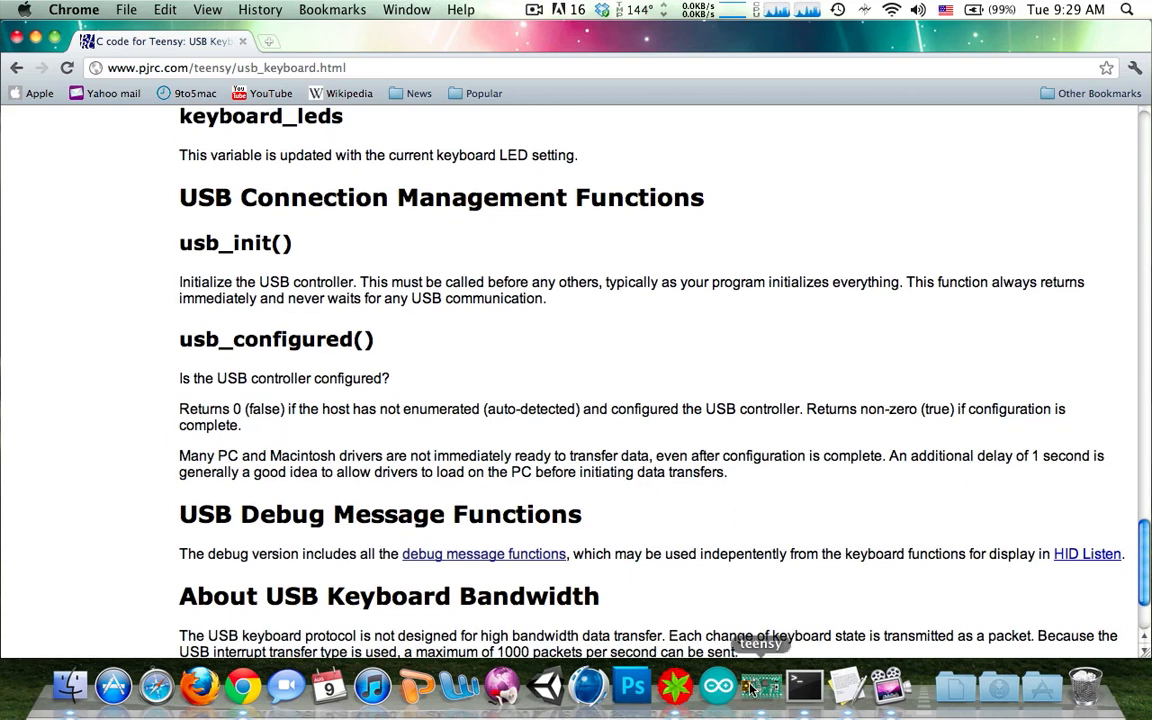
- Bring Teensy Loader forward beside the Makefile showing TARGET example and MCU at90usb1286
{"action": "left_click", "coordinate": [761, 685]}
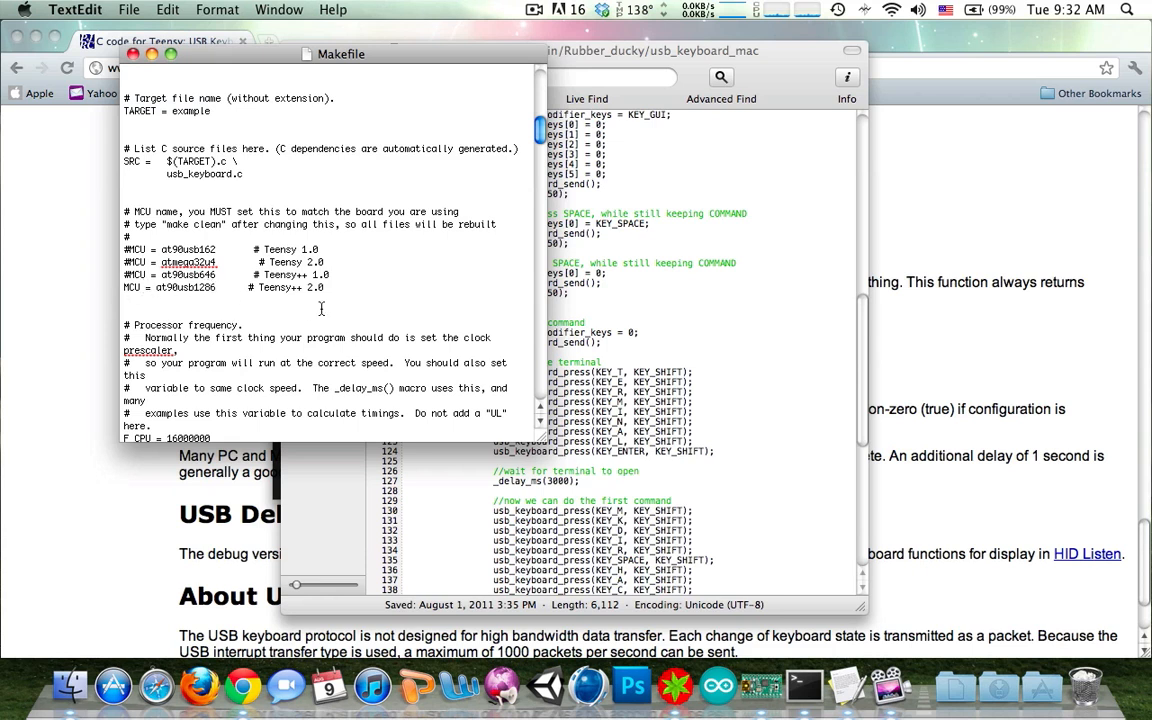
{"action": "mouse_move", "coordinate": [890, 686]}
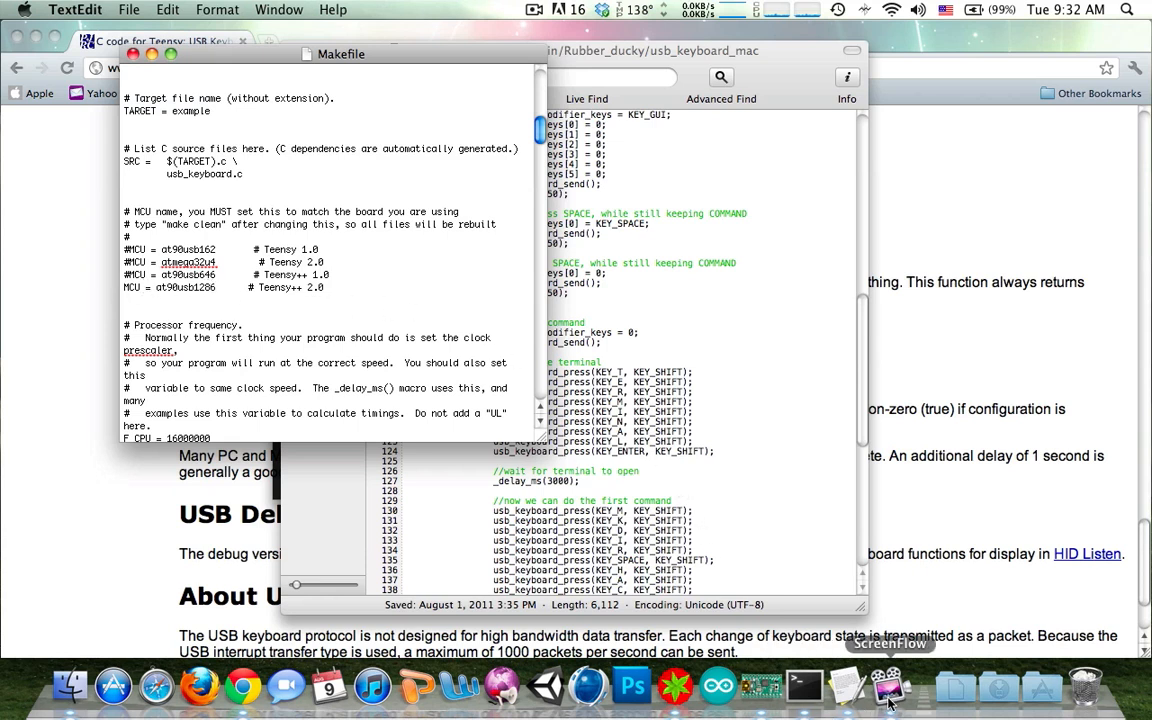
- Compile usb_keyboard_mac in Terminal with pwd and make, producing example.hex
{"action": "left_click", "coordinate": [804, 686]}
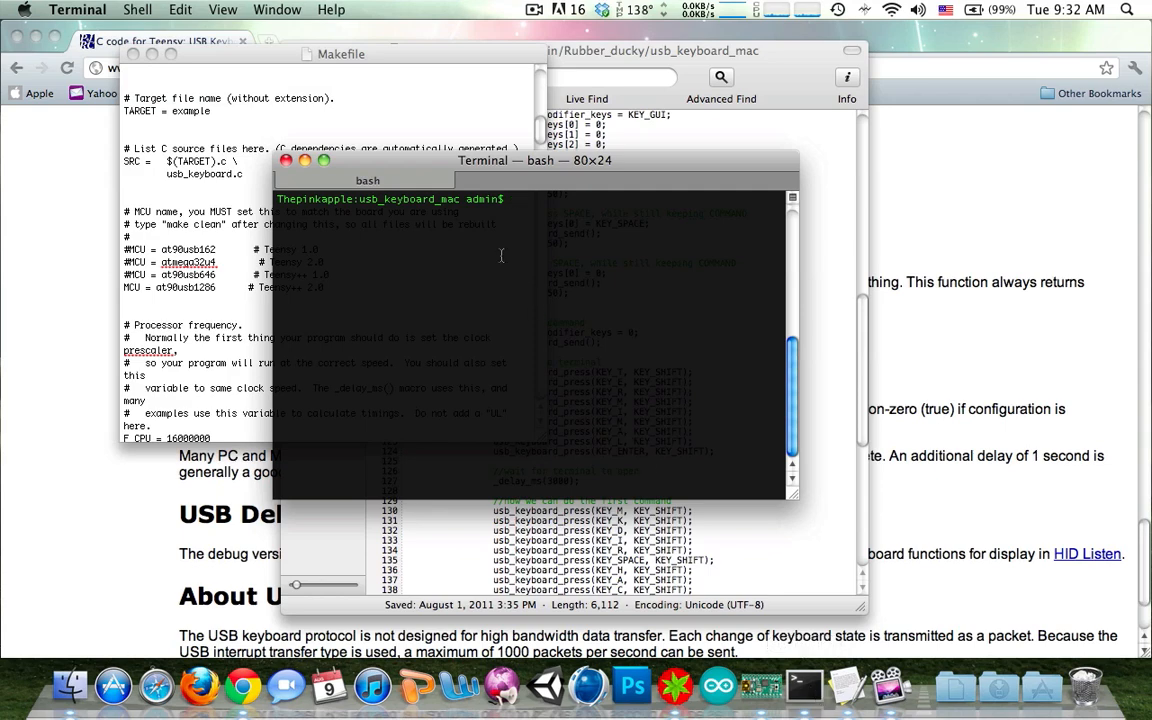
{"action": "left_click", "coordinate": [70, 686]}
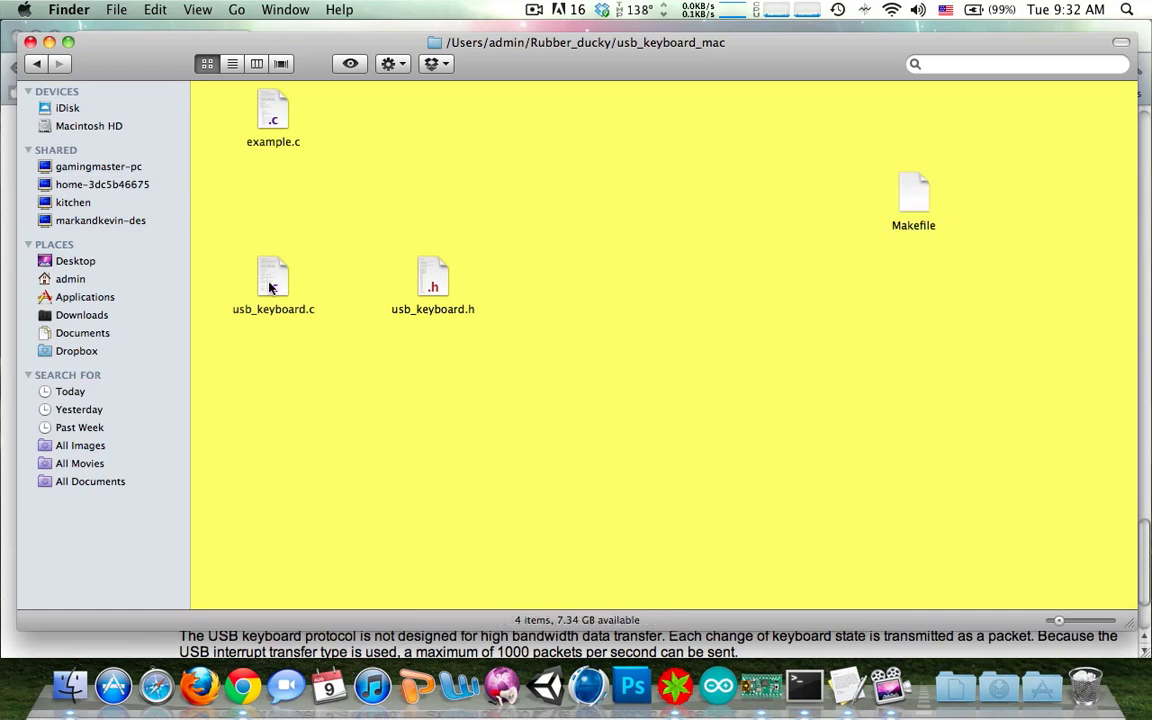
{"action": "mouse_move", "coordinate": [416, 323]}
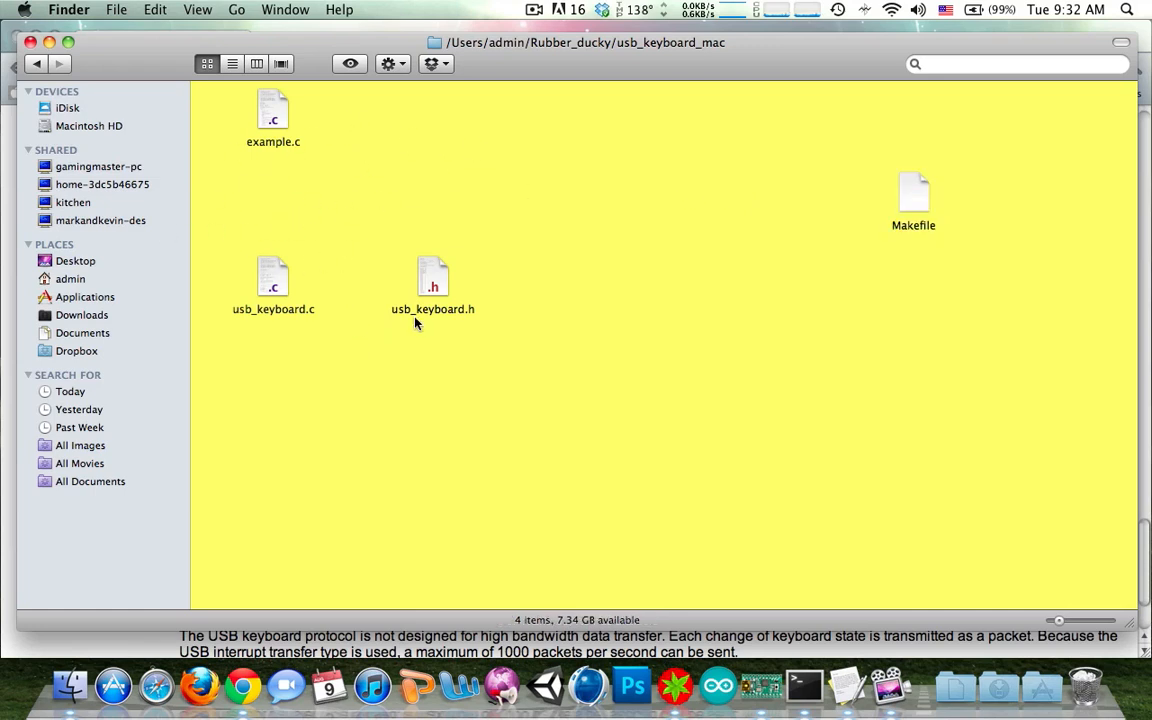
{"action": "mouse_move", "coordinate": [595, 42]}
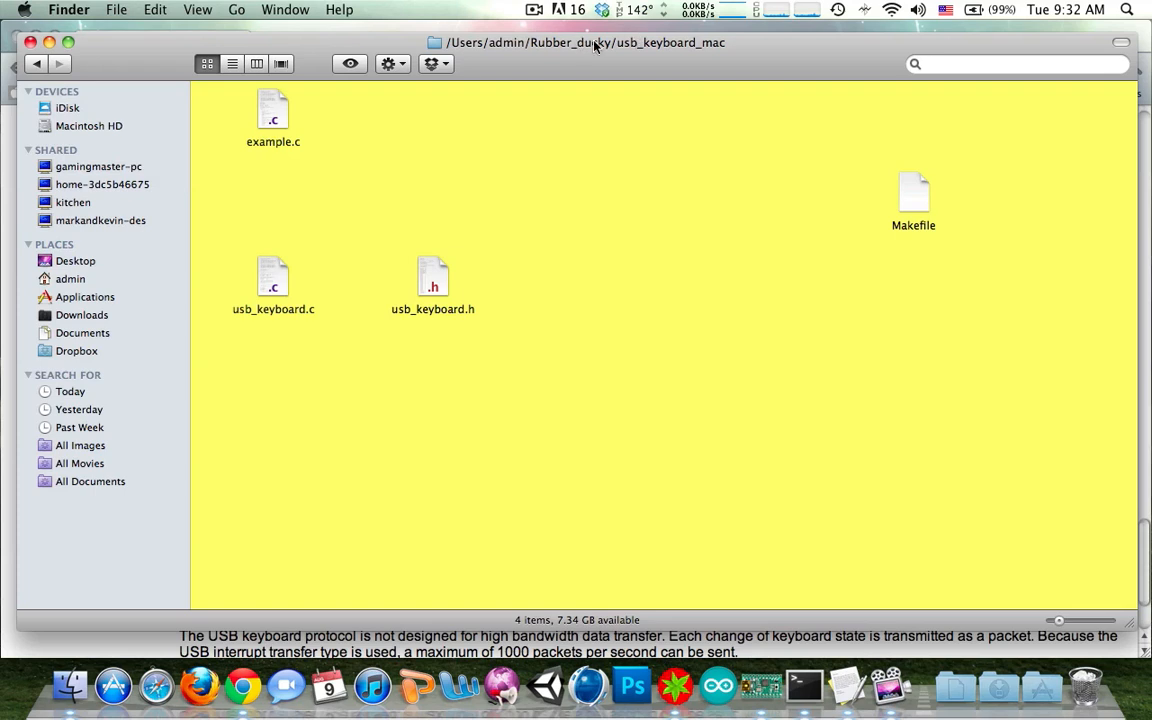
{"action": "left_click", "coordinate": [804, 686]}
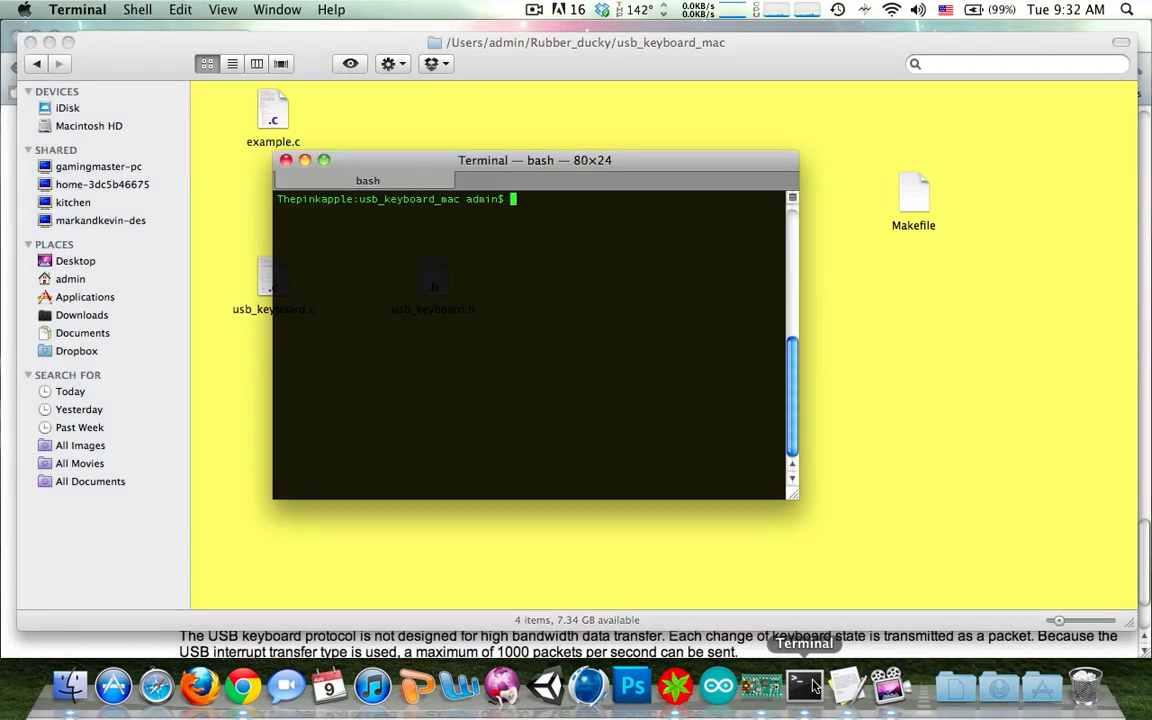
{"action": "type", "text": "pwd"}
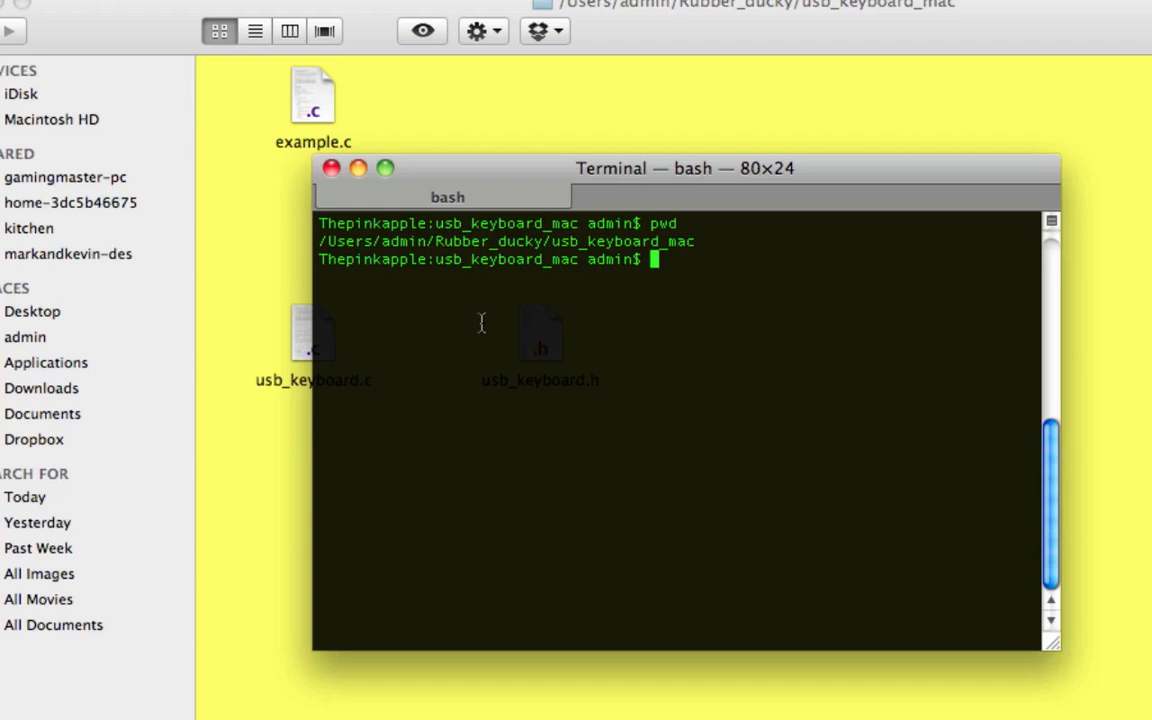
{"action": "type", "text": "make"}
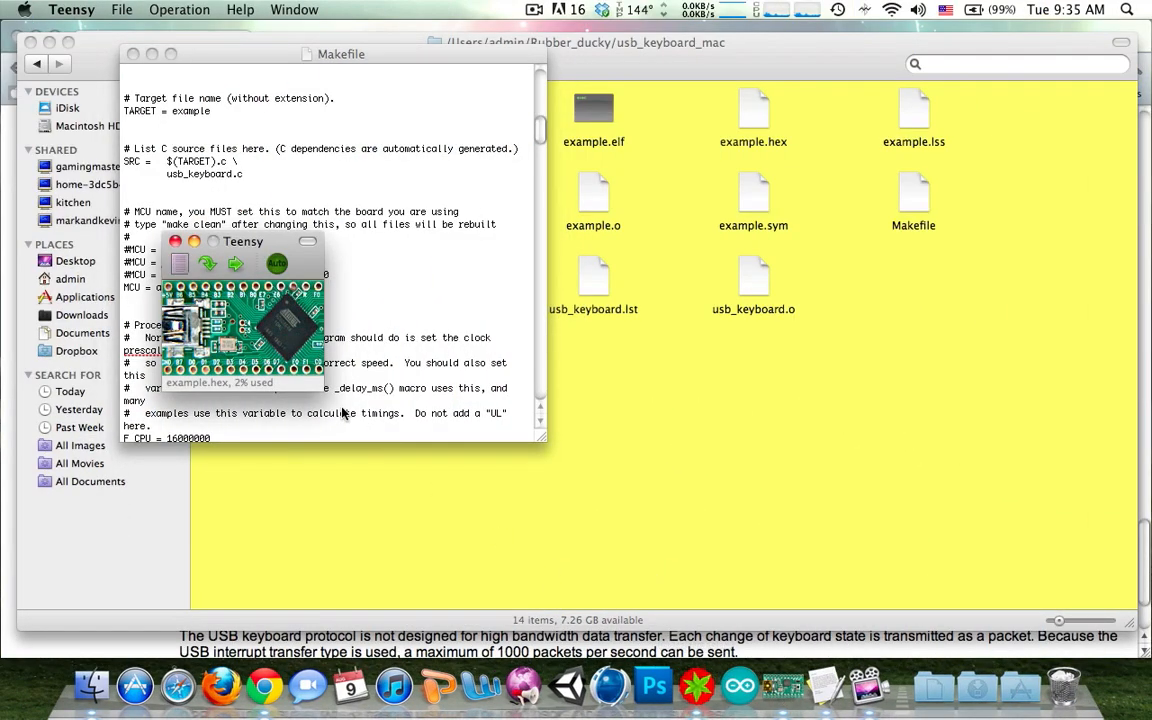
- Load the freshly built example.hex firmware into Teensy Loader
{"action": "left_click", "coordinate": [179, 264]}
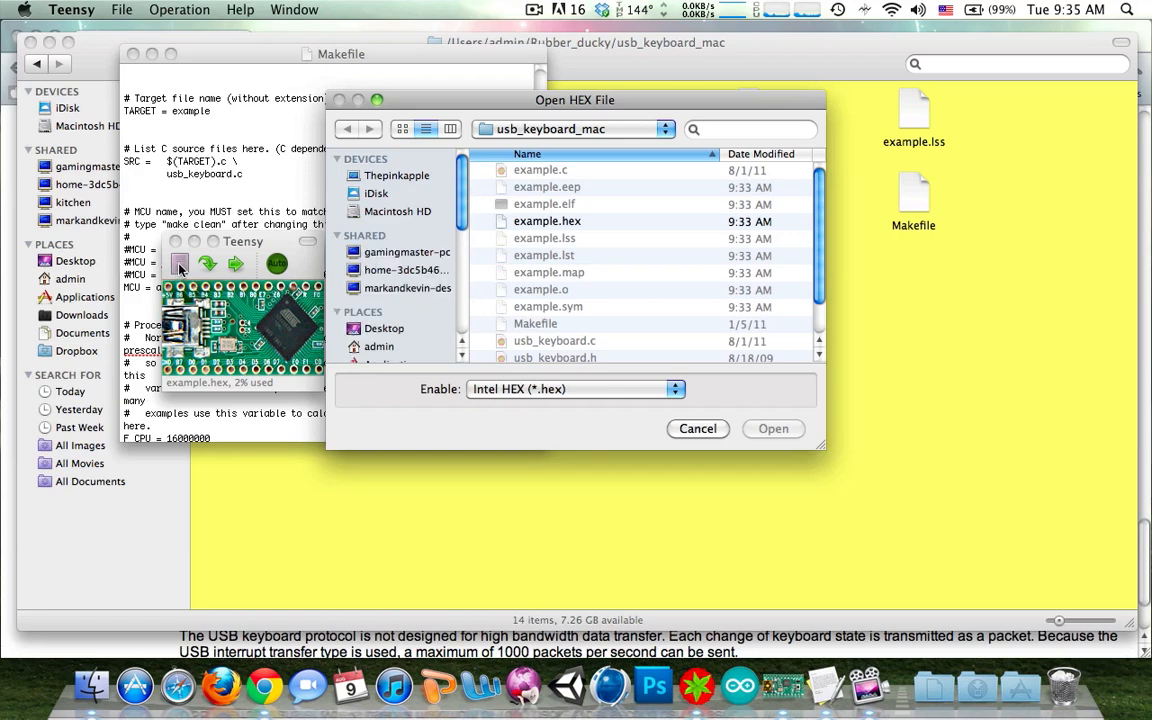
{"action": "left_click", "coordinate": [547, 221]}
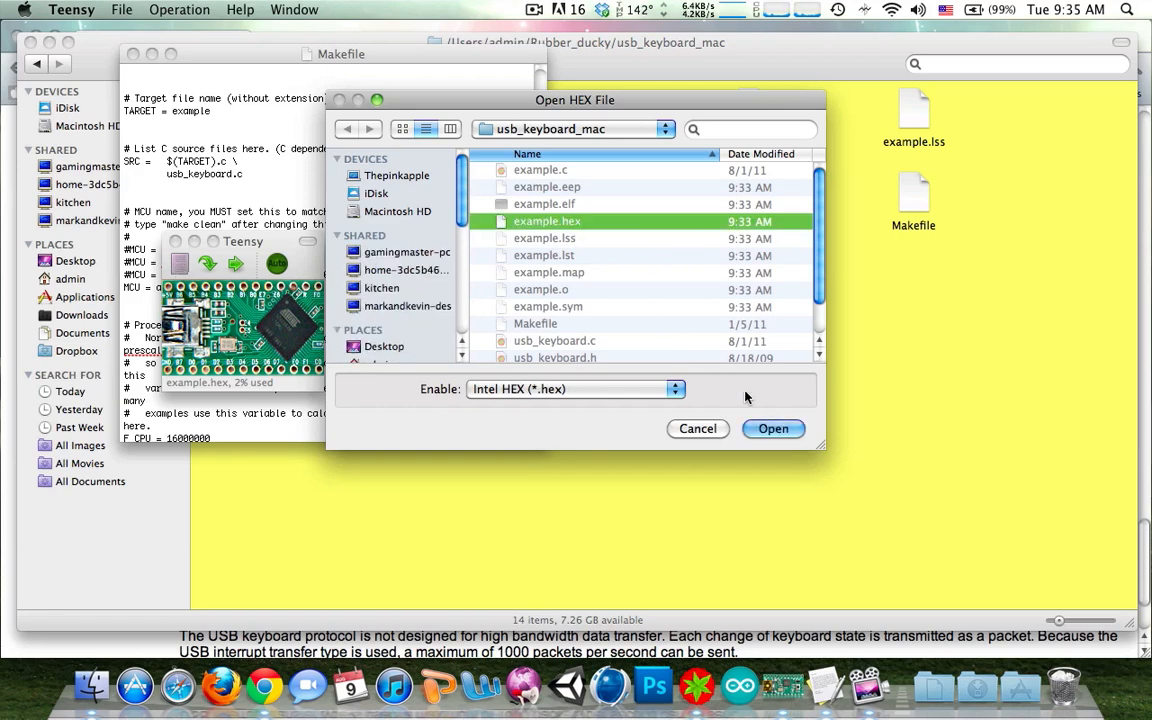
{"action": "left_click", "coordinate": [773, 428]}
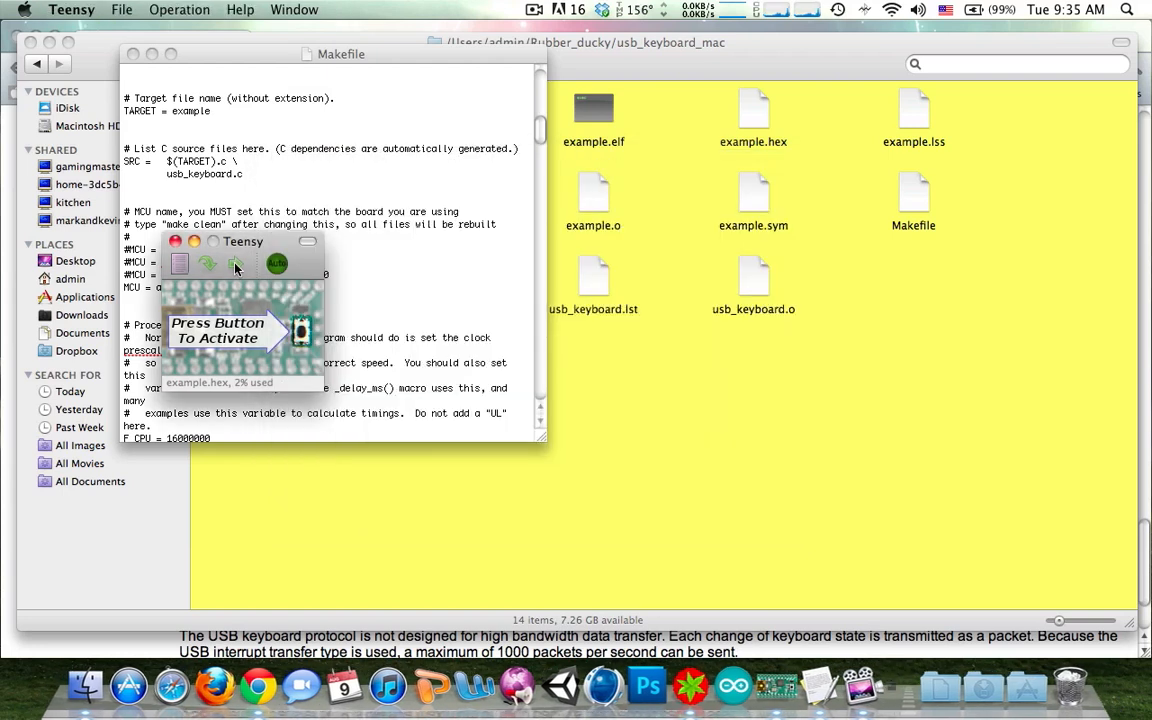
{"action": "mouse_move", "coordinate": [234, 263]}
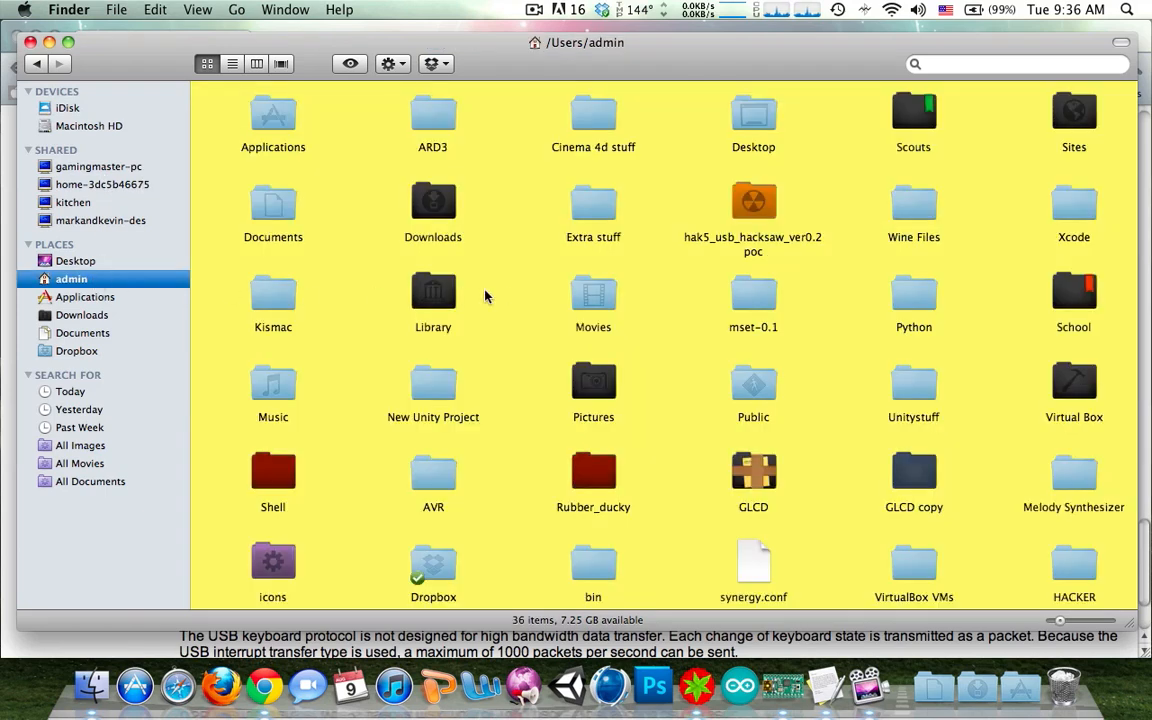
{"action": "mouse_move", "coordinate": [925, 497]}
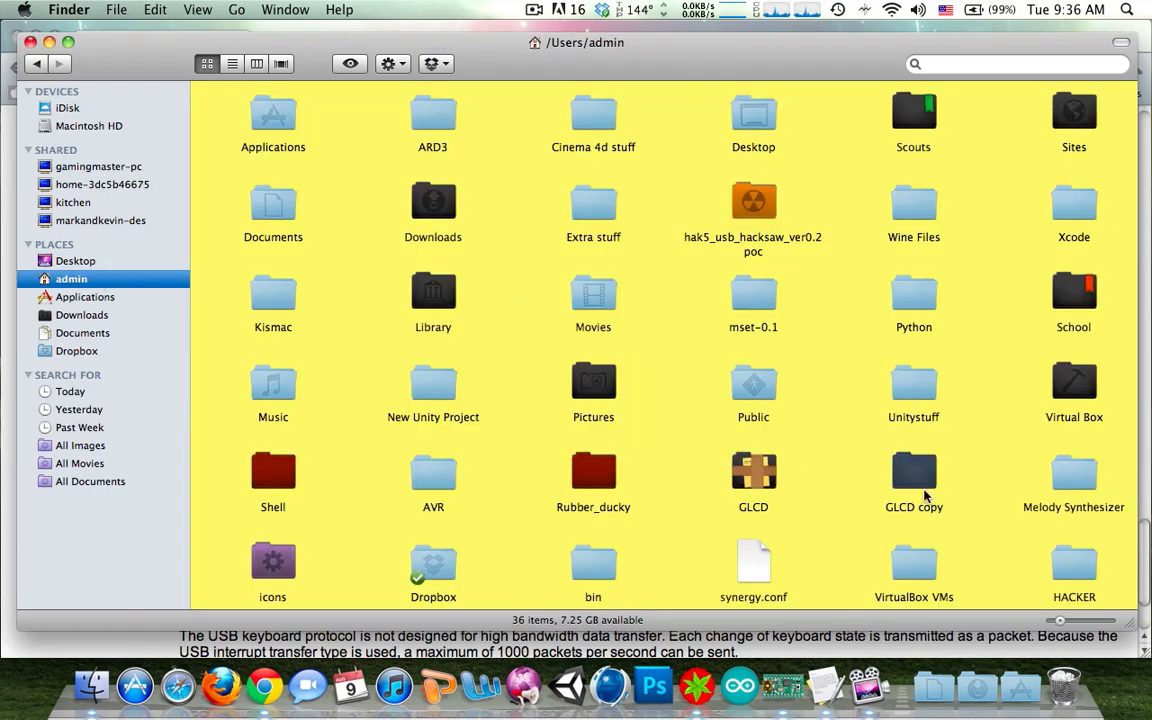
- Select and open the HACKER folder in the admin home folder
{"action": "left_click", "coordinate": [1073, 565]}
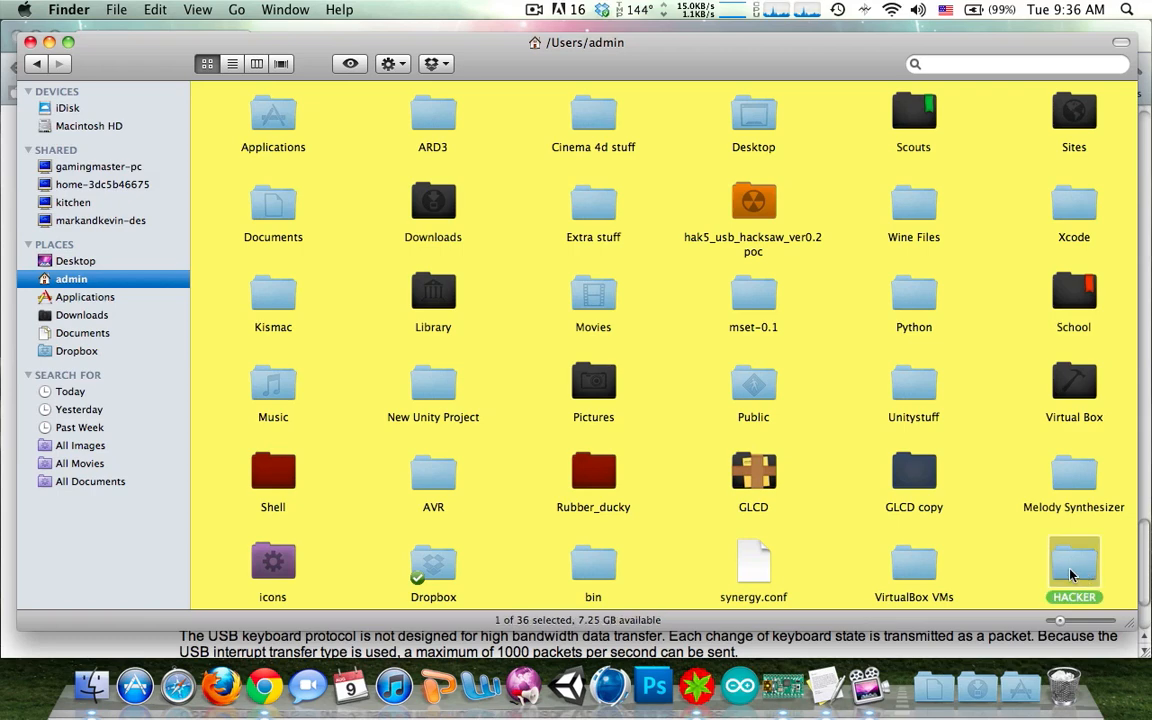
{"action": "double_click", "coordinate": [1073, 565]}
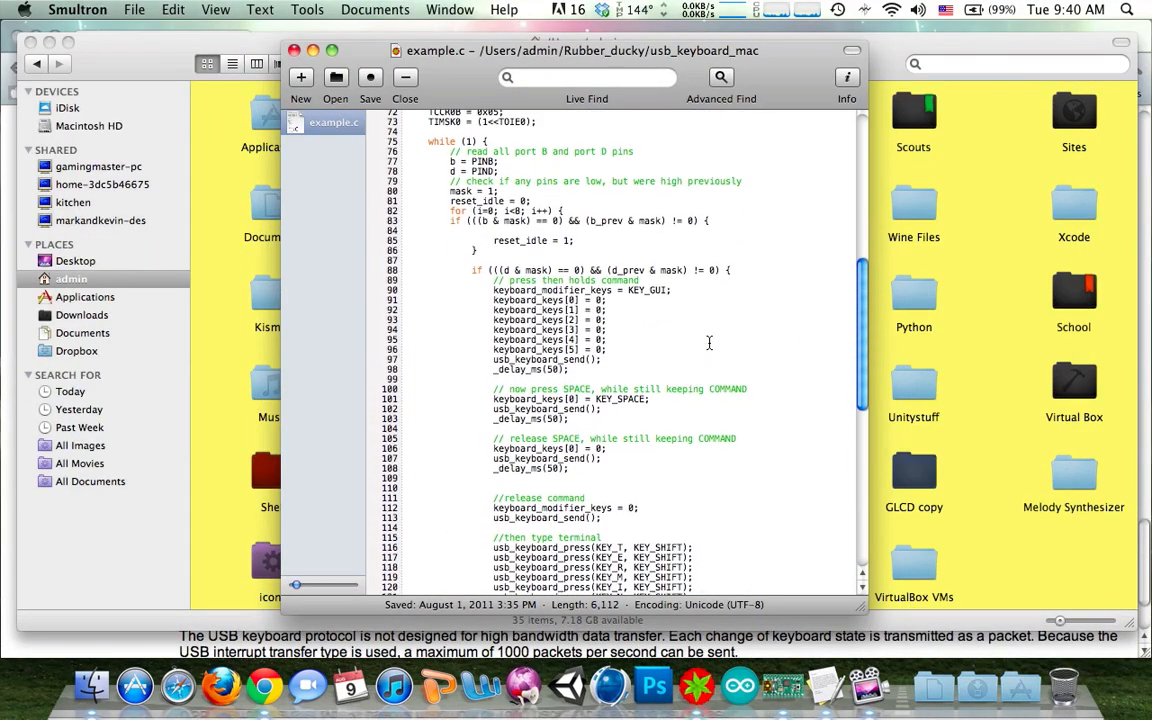
- Scroll through example.c, then run mkdir HACKER in Terminal
{"action": "scroll", "scroll_direction": "down", "scroll_amount": 3}
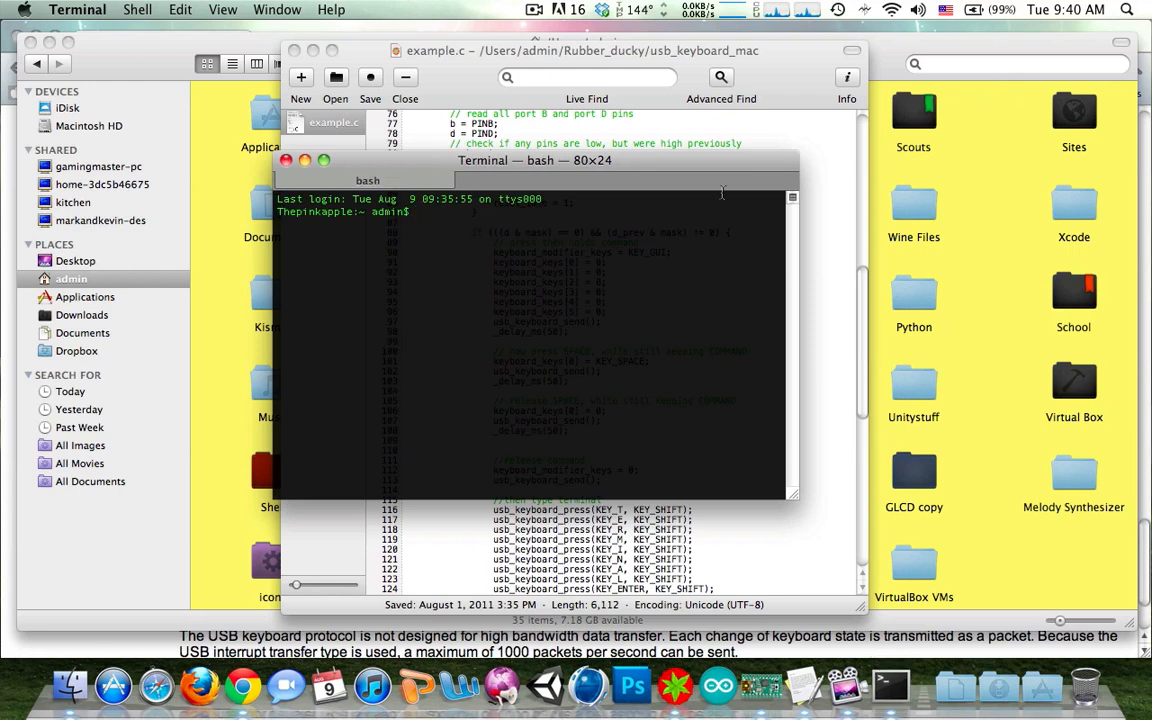
{"action": "type", "text": "mkdir HACKER"}
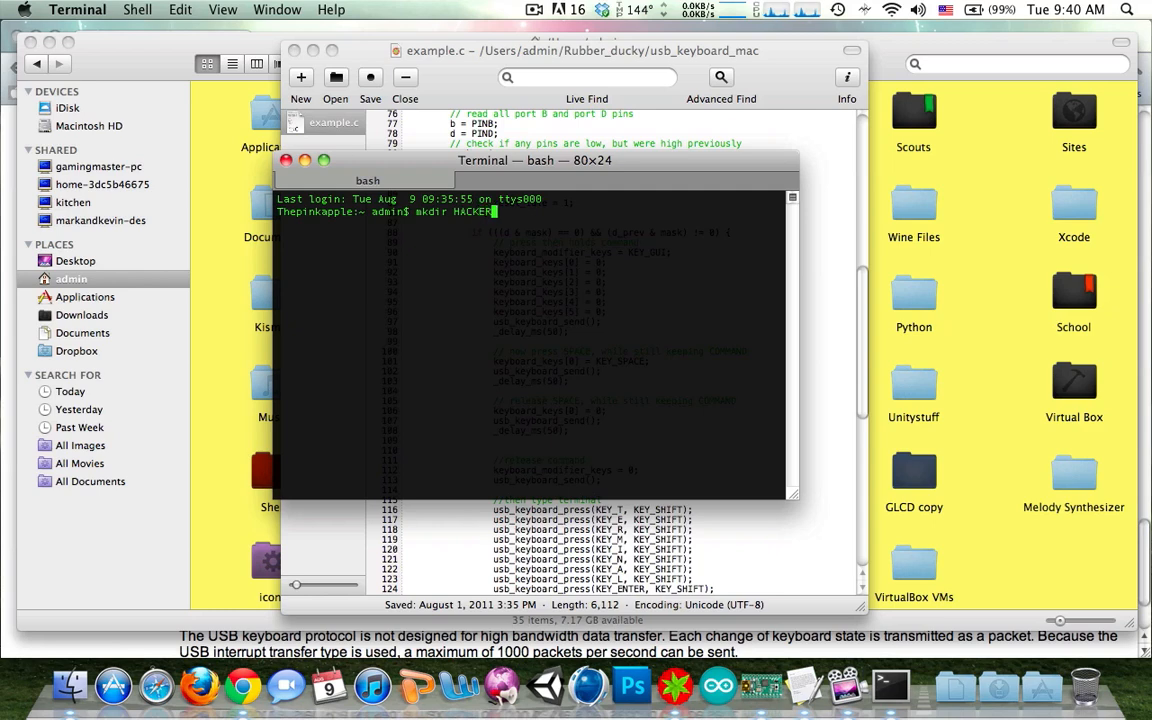
{"action": "key", "text": "Return"}
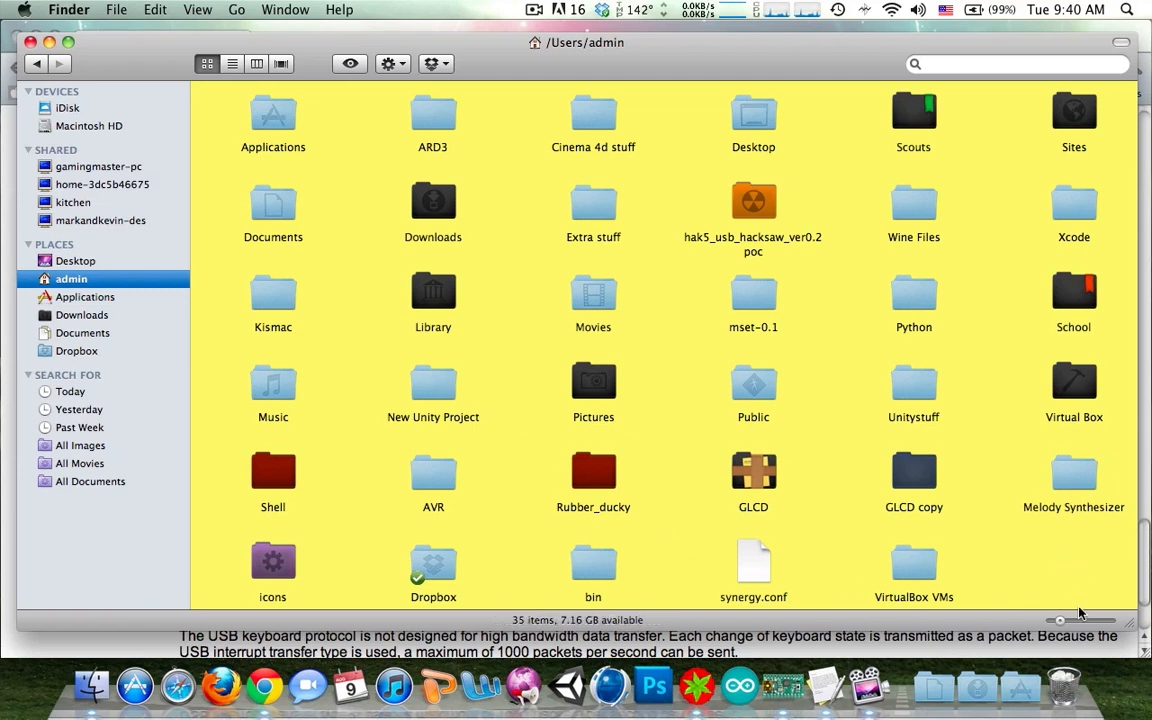
- Right-click in the admin home folder view, which still lists 35 items
{"action": "right_click", "coordinate": [1063, 686]}
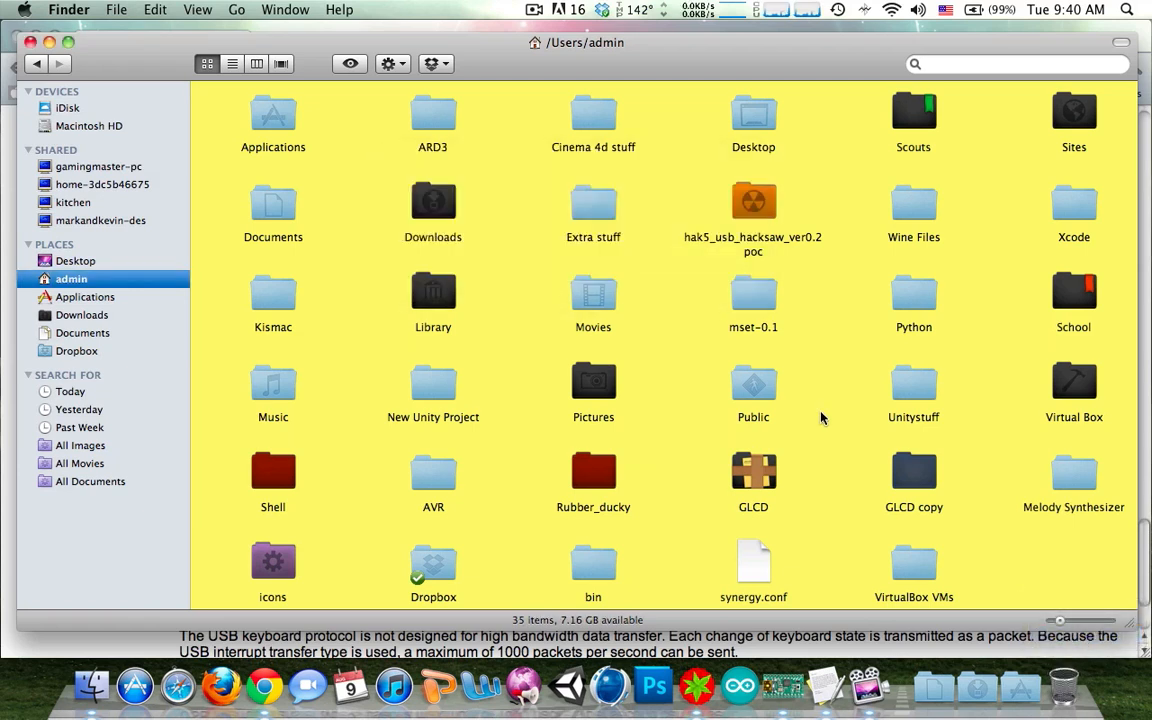
{"action": "mouse_move", "coordinate": [868, 686]}
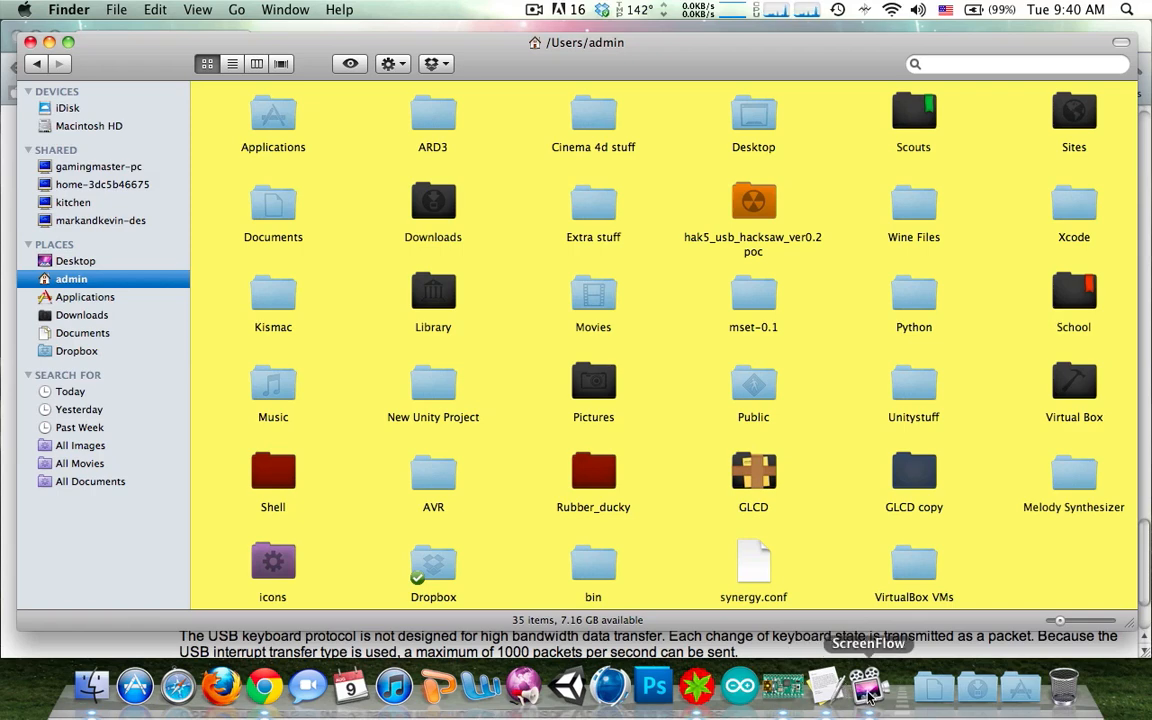
{"action": "mouse_move", "coordinate": [393, 685]}
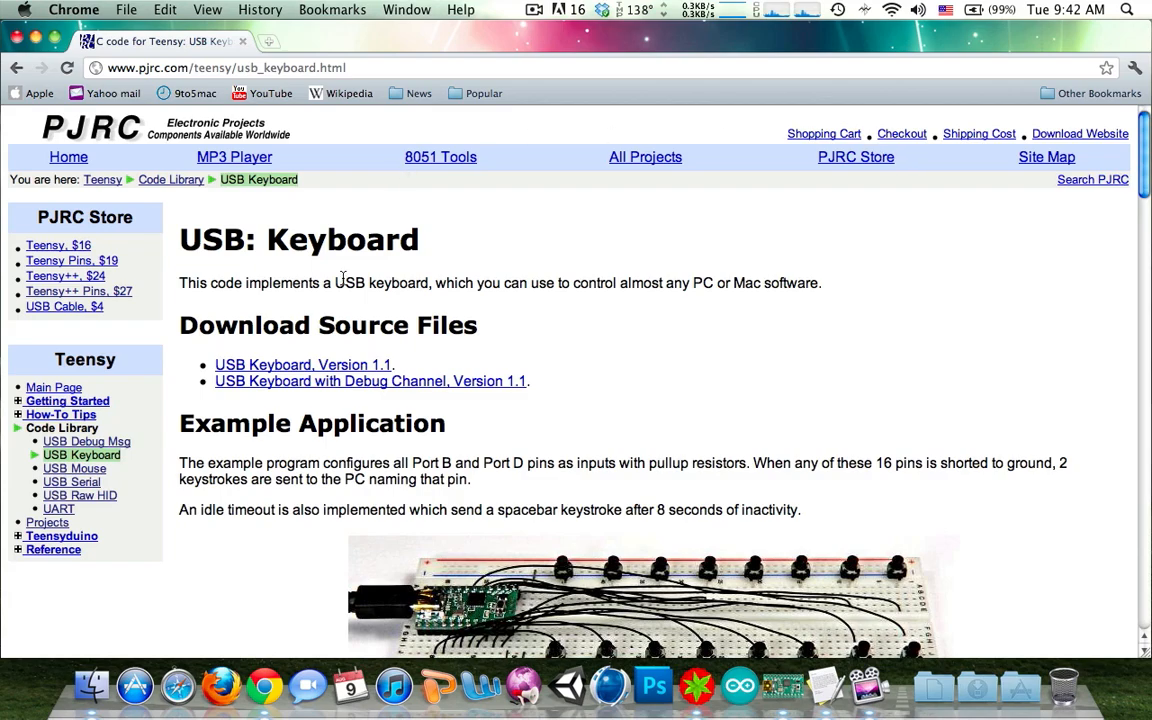
- Scroll through the PJRC USB Keyboard page's keyboard functions
{"action": "scroll", "scroll_direction": "down", "scroll_amount": 3}
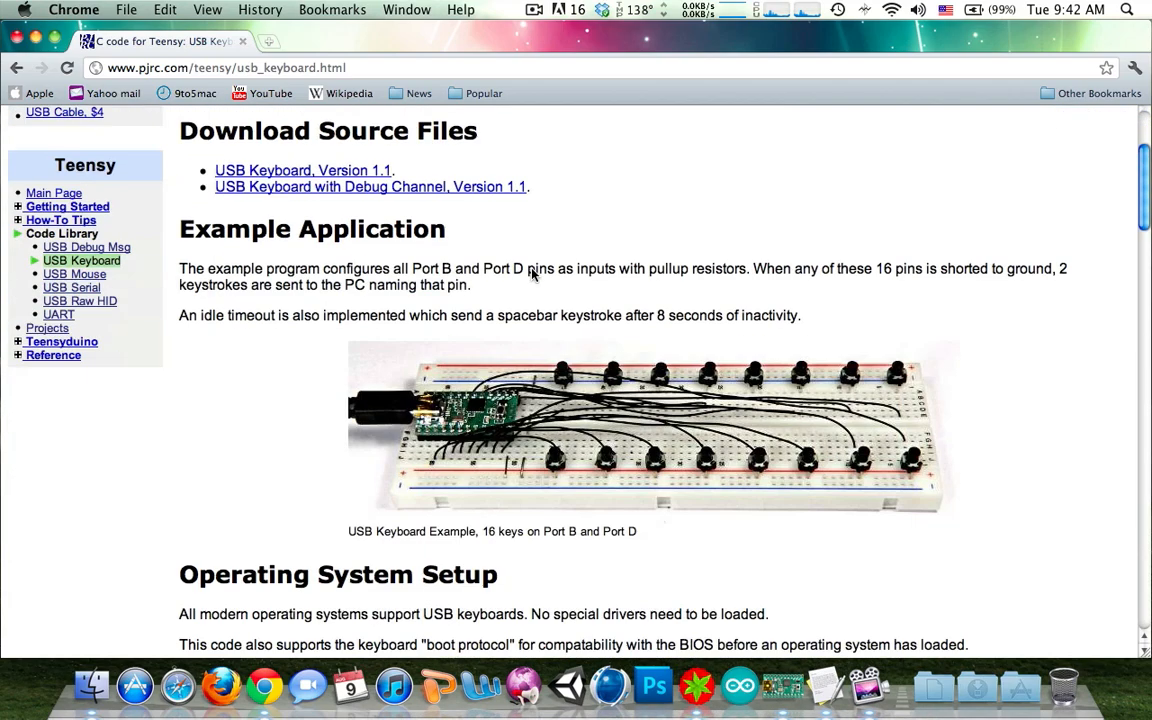
{"action": "scroll", "scroll_direction": "down", "scroll_amount": 3}
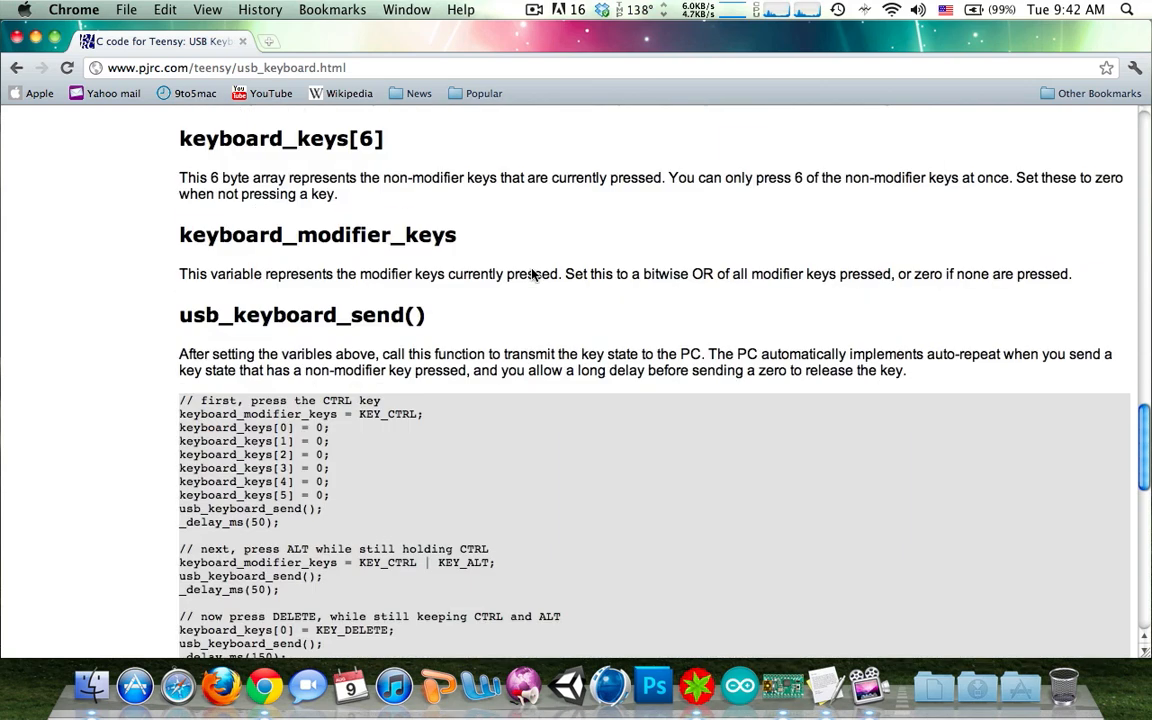
{"action": "scroll", "scroll_direction": "down", "scroll_amount": 3}
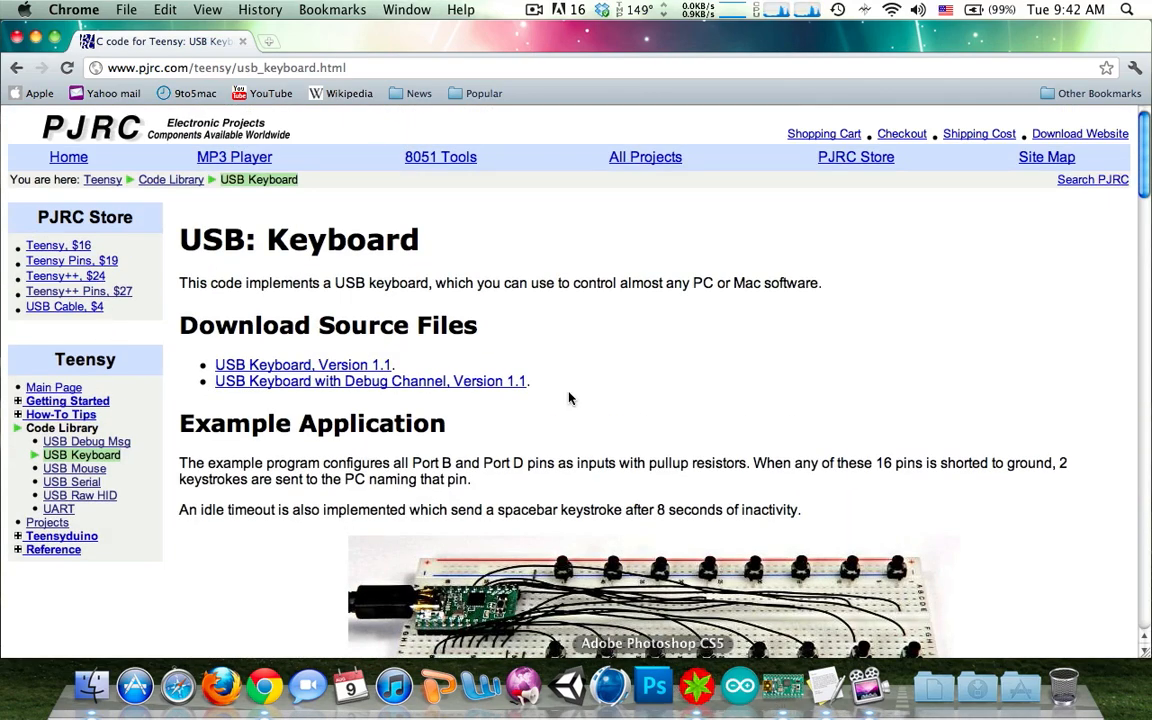
{"action": "mouse_move", "coordinate": [435, 397]}
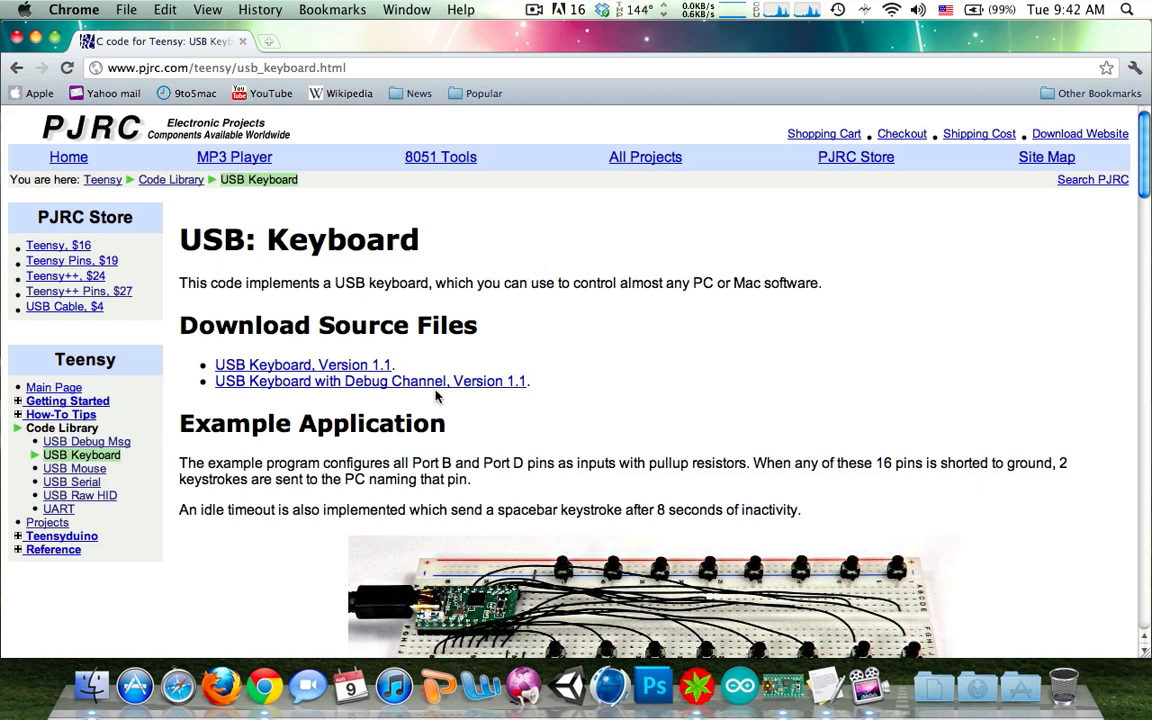
{"action": "mouse_move", "coordinate": [382, 232]}
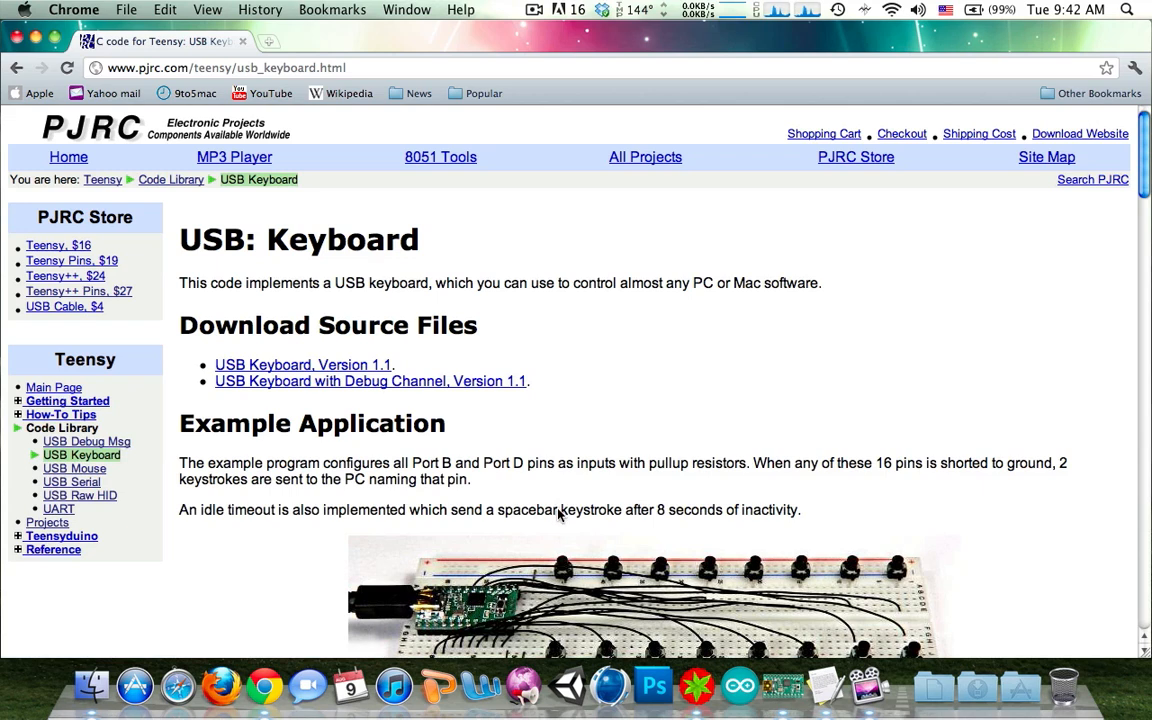
{"action": "mouse_move", "coordinate": [685, 51]}
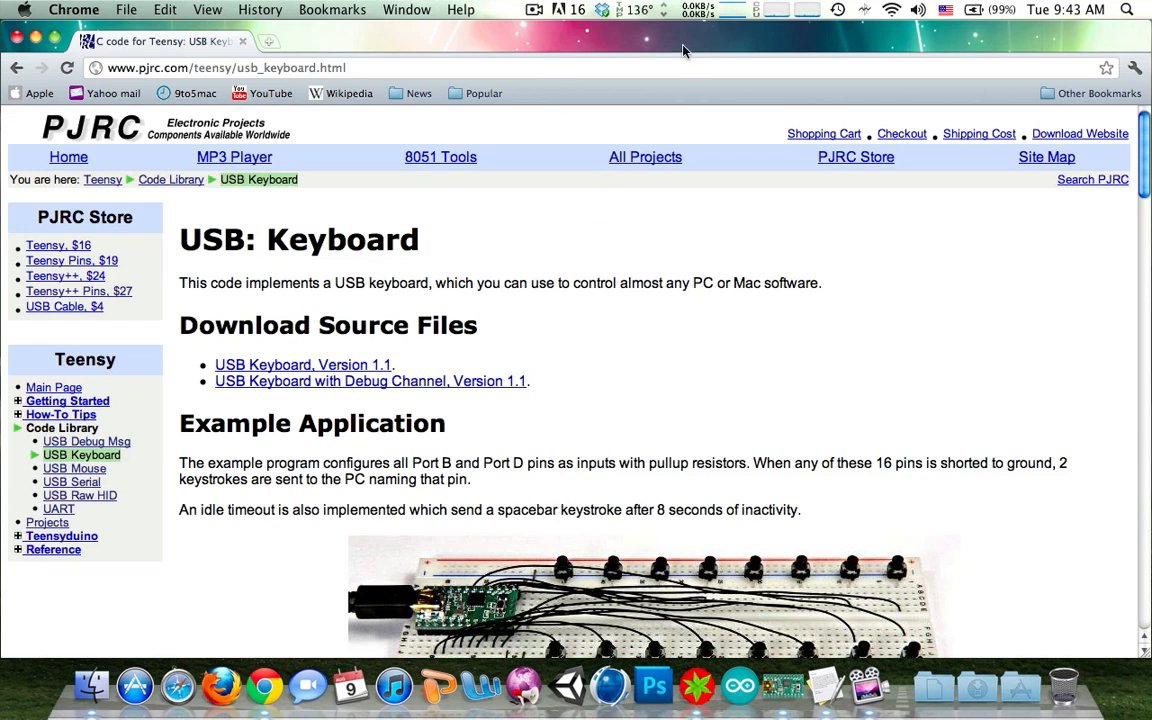